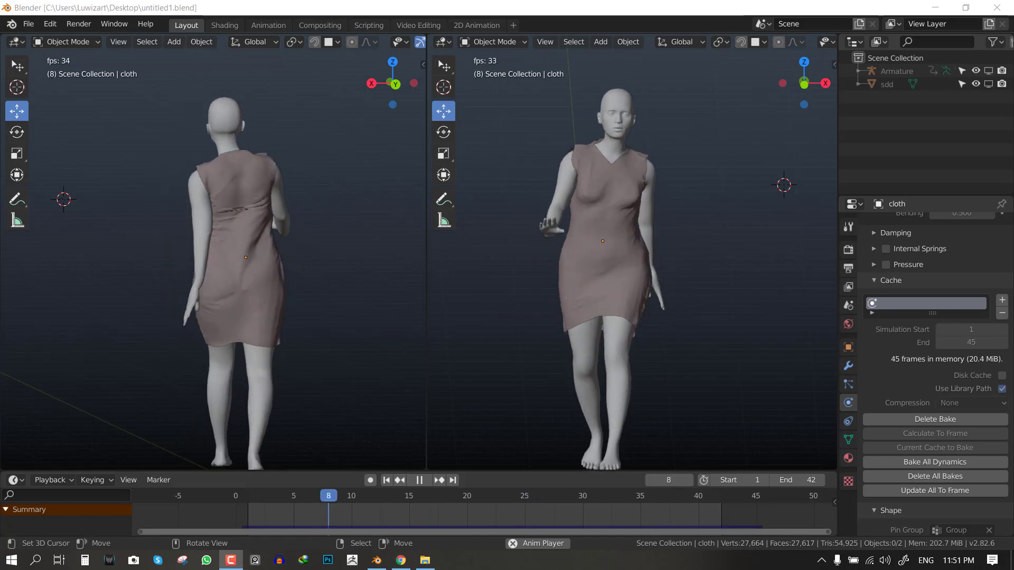
Play the baked dress walk, stop at frame 32, select the dress and orbit around the character.
click(419, 480)
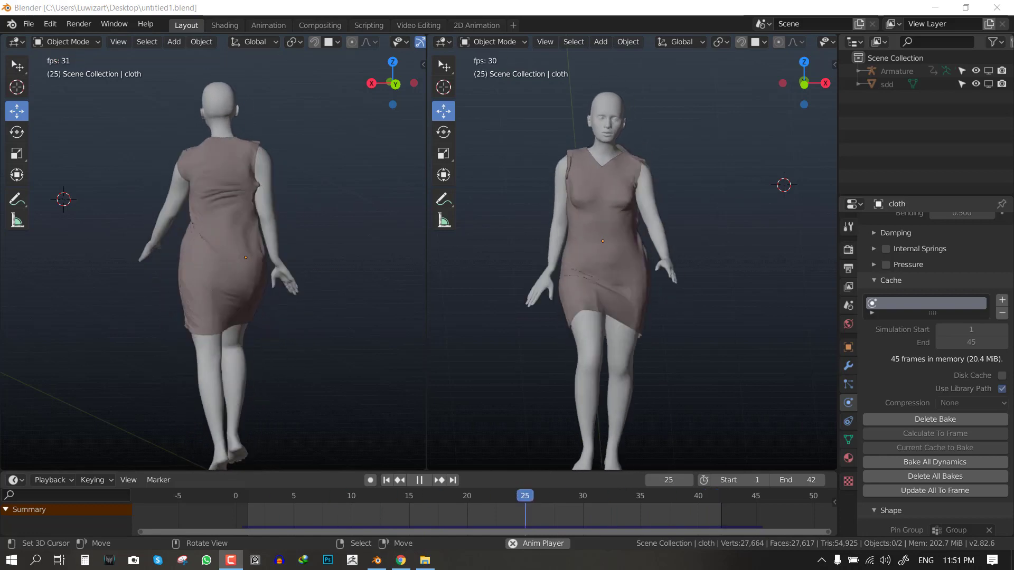
click(439, 479)
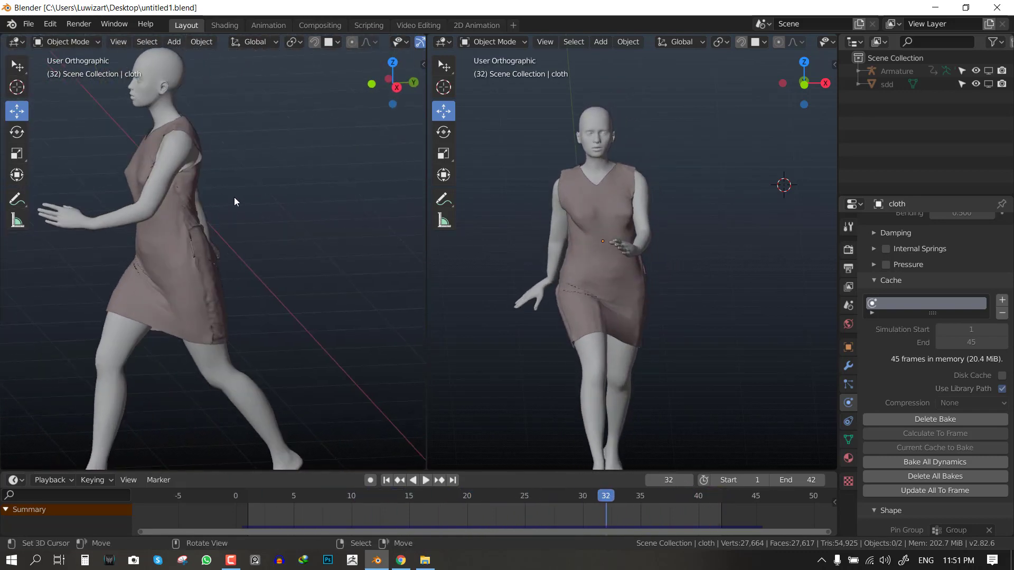
click(320, 199)
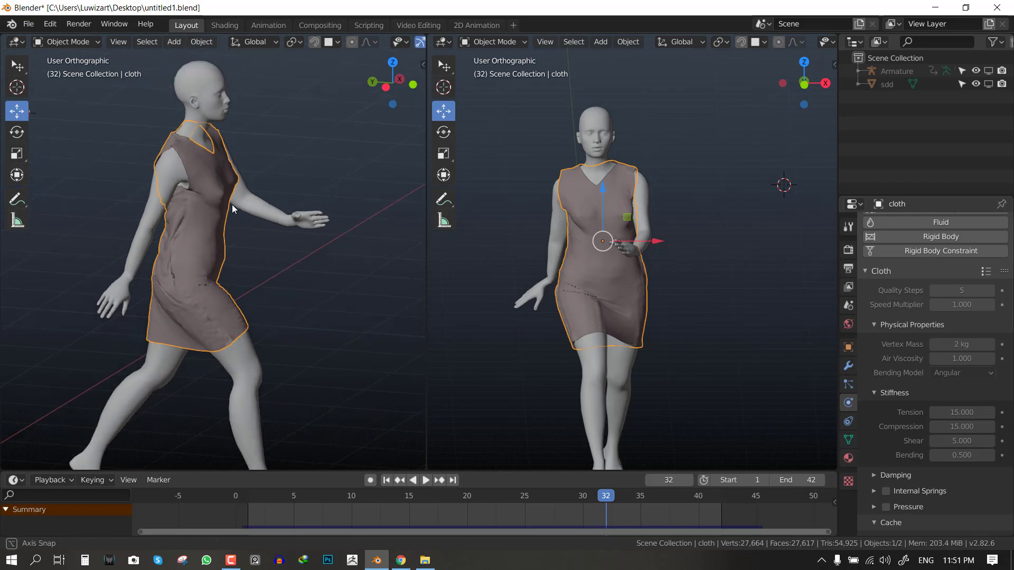
drag(232, 208, 344, 178)
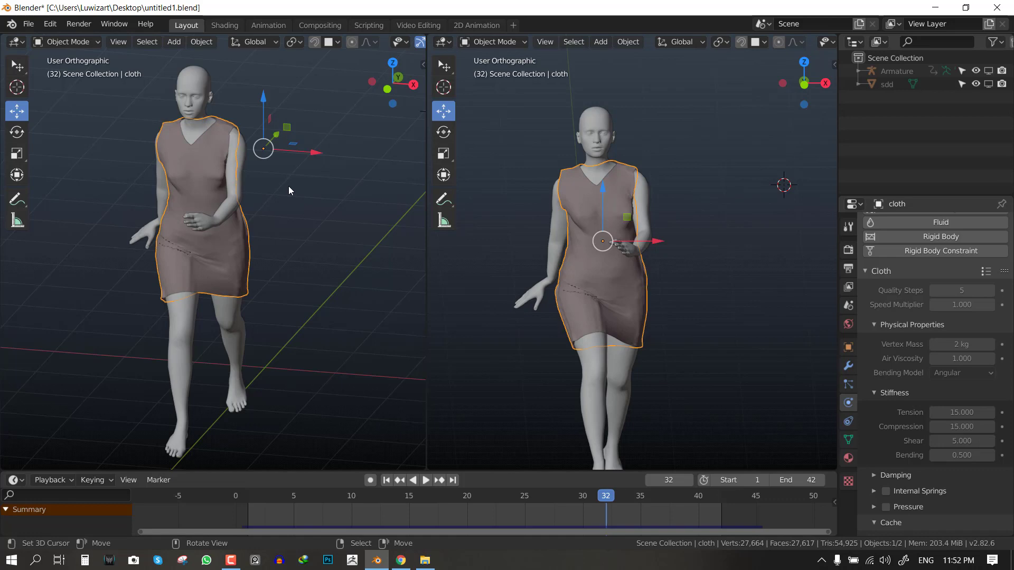
mouse_move(207, 187)
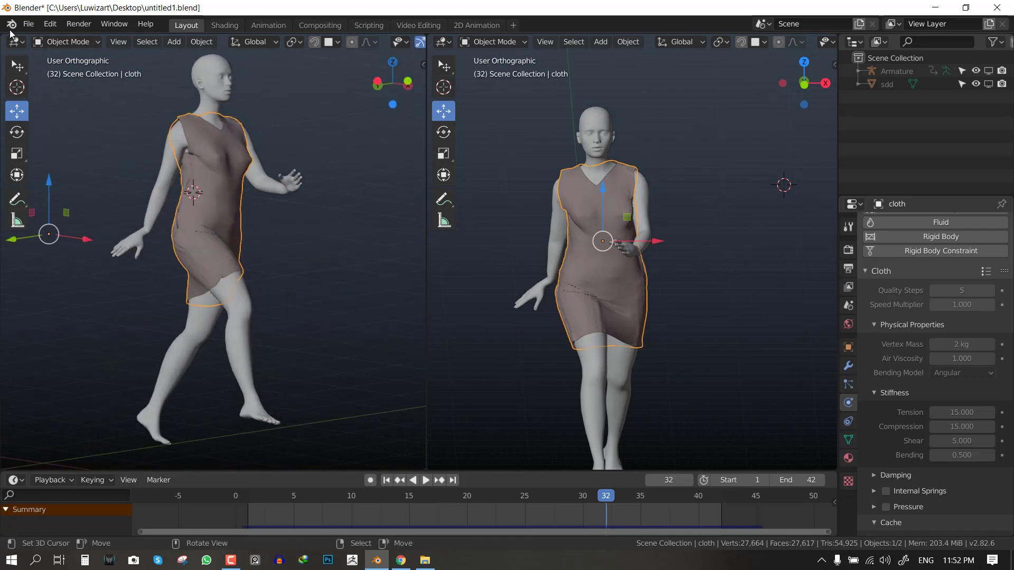
Load untitled.blend from the desktop via the splash screen.
click(146, 24)
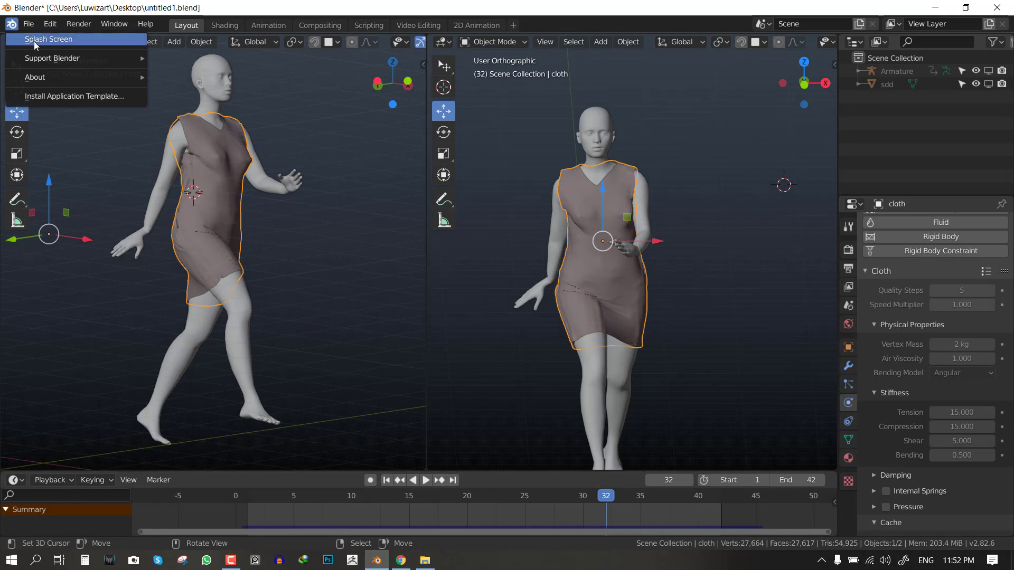
click(268, 211)
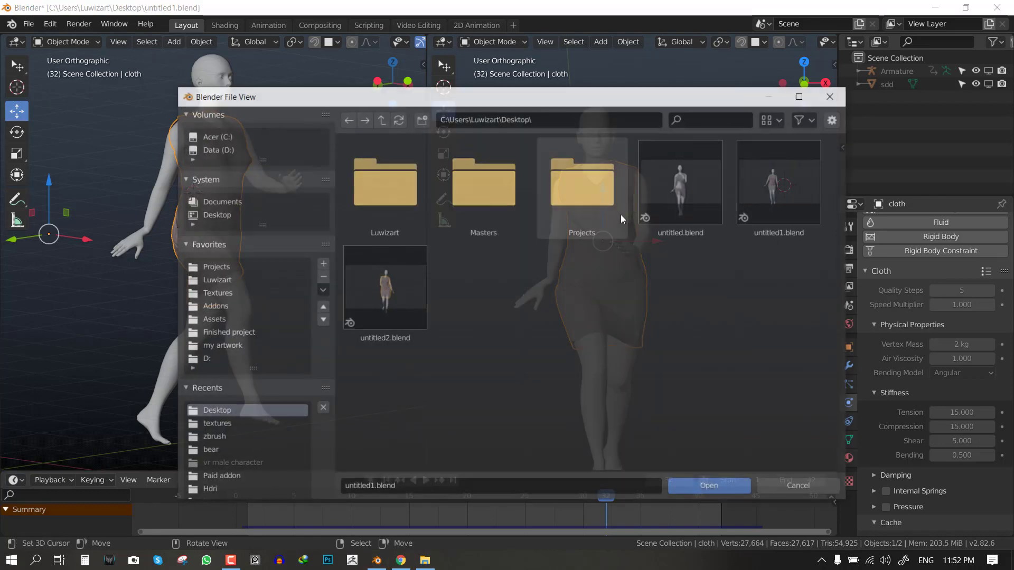
click(707, 485)
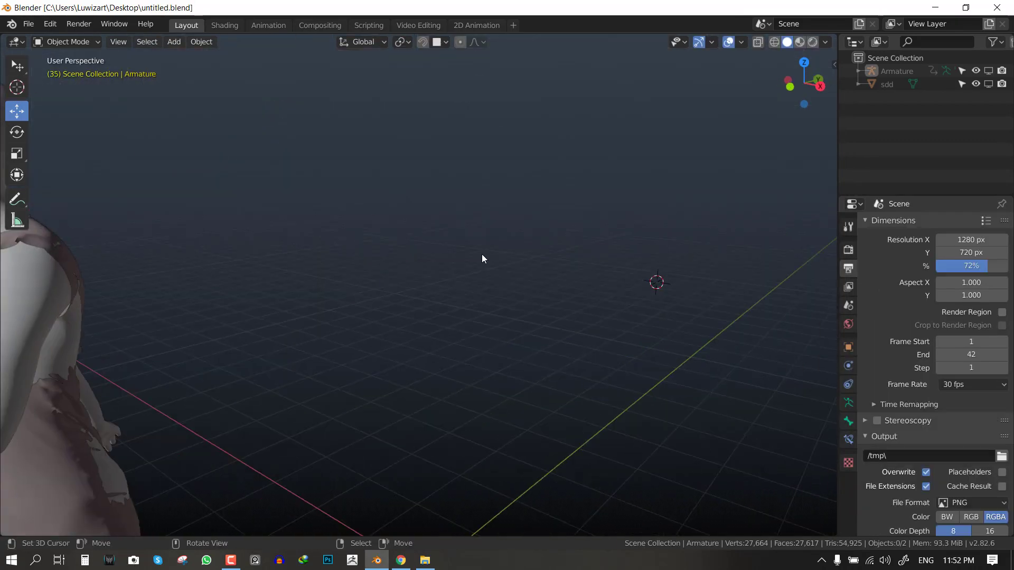
Save the project as a new copy named untitled3.blend.
click(27, 24)
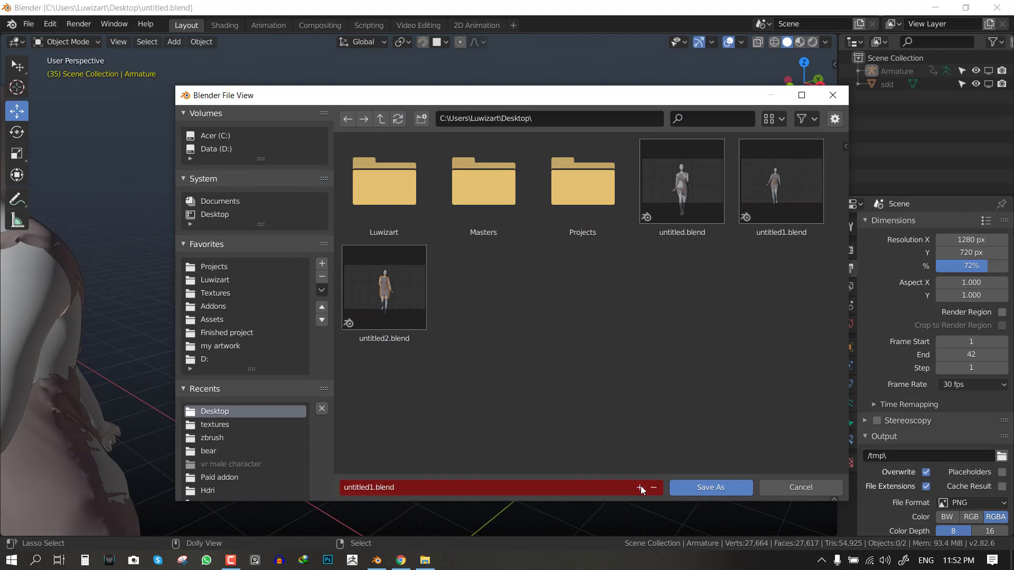
click(639, 486)
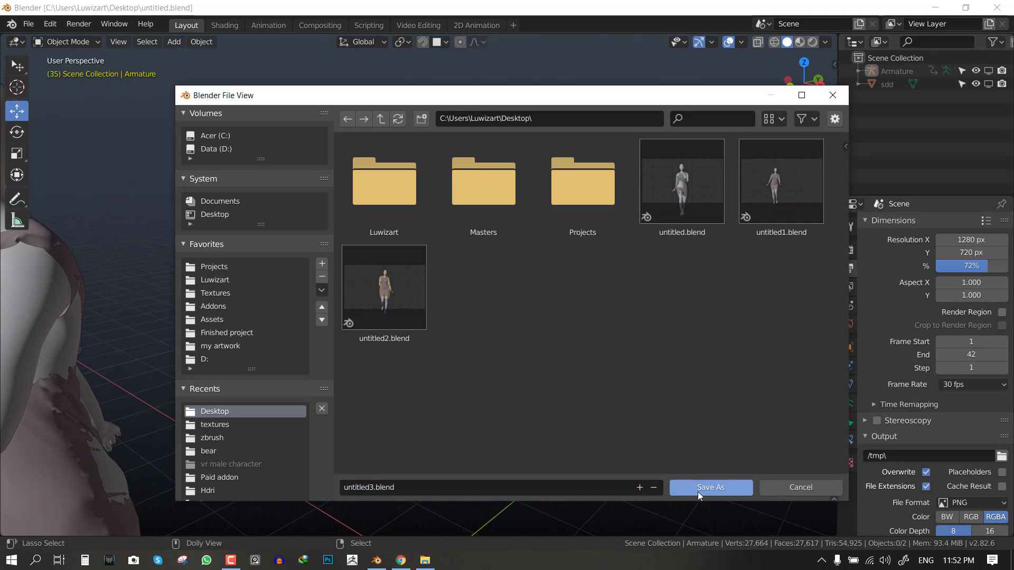
click(709, 487)
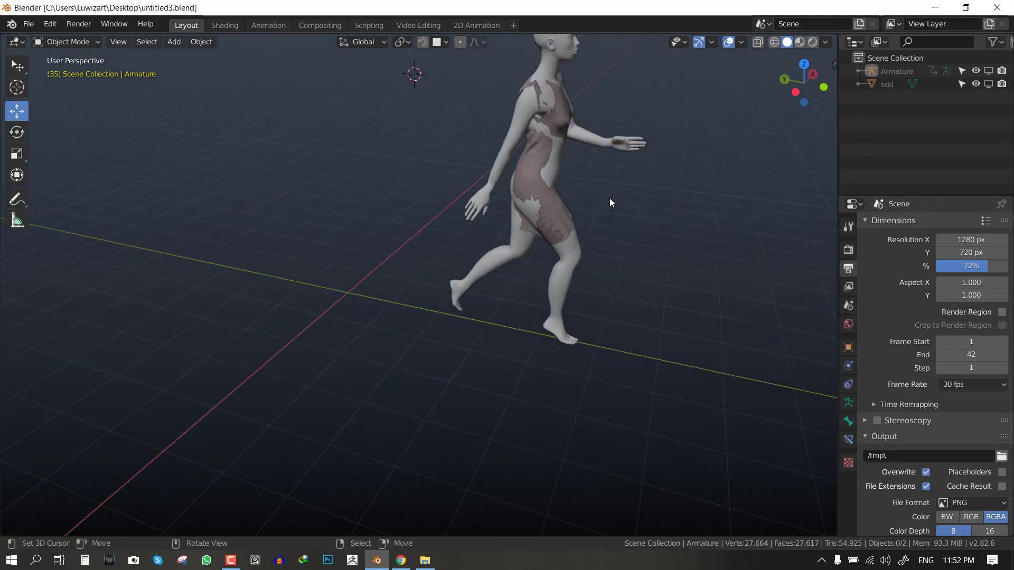
Pause playback with the partial dress object sdd.001 at frame 39.
key(Space)
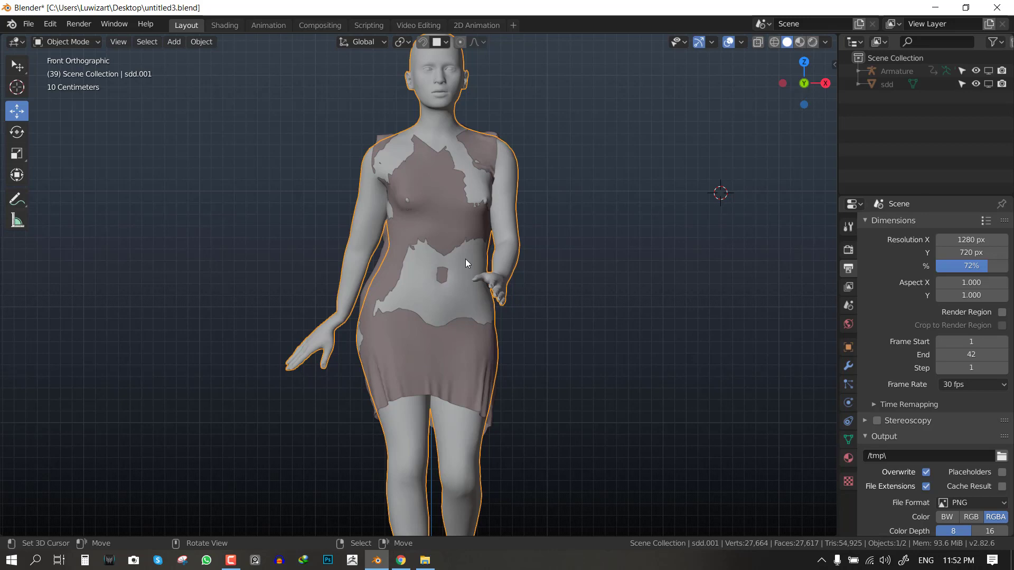
mouse_move(468, 272)
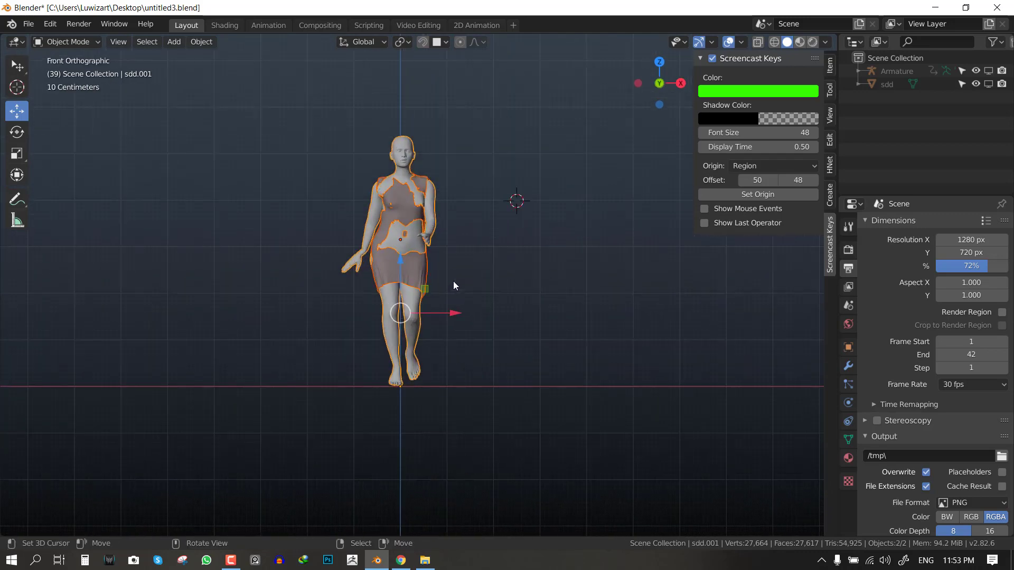
Apply rotation and scale to the dress, show the Dope Sheet and rewind to frame 1.
click(200, 41)
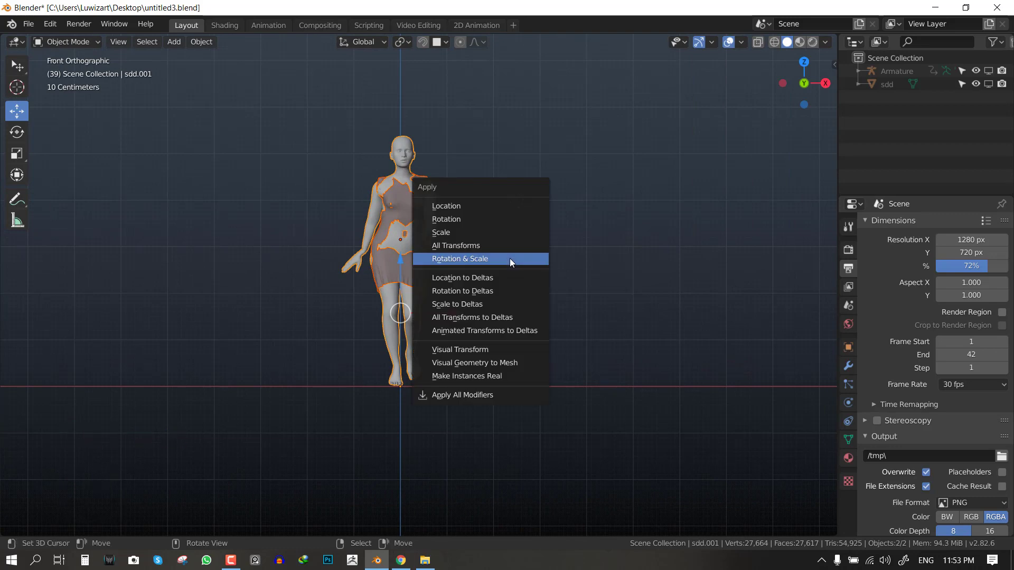
click(459, 258)
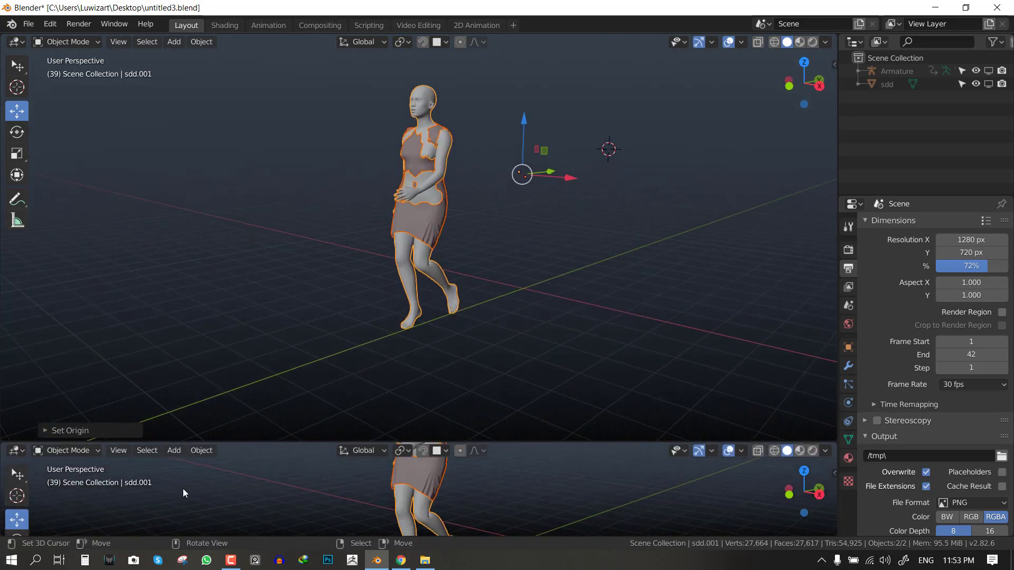
click(12, 451)
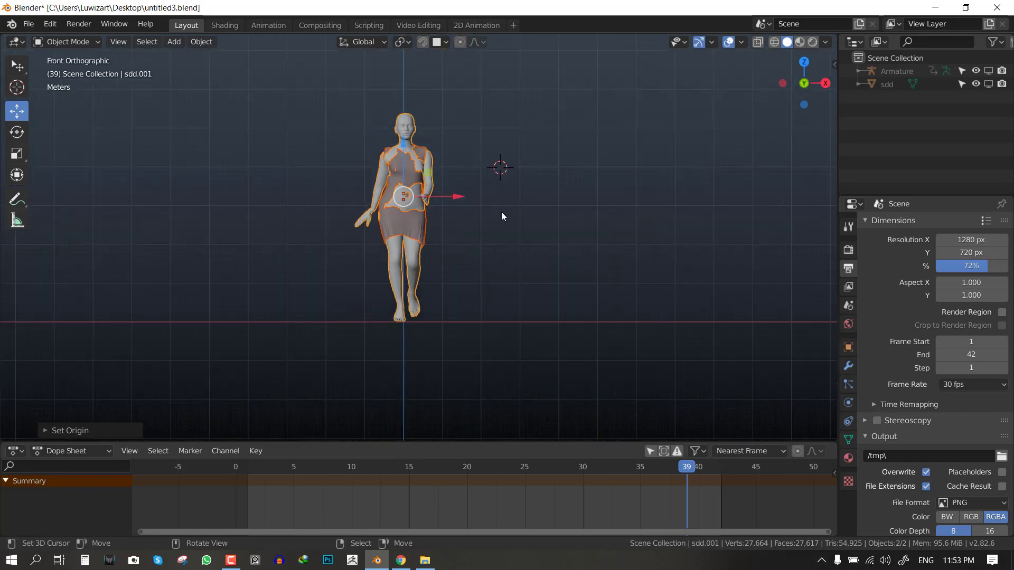
key(shift+Left)
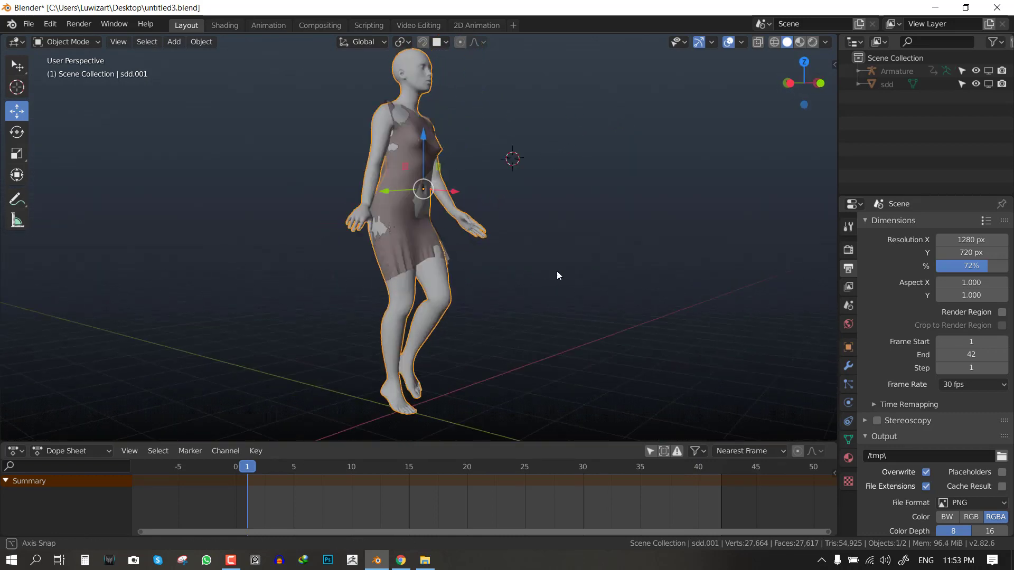
Show the physics settings for the dress object and rename it to cloth.
click(848, 402)
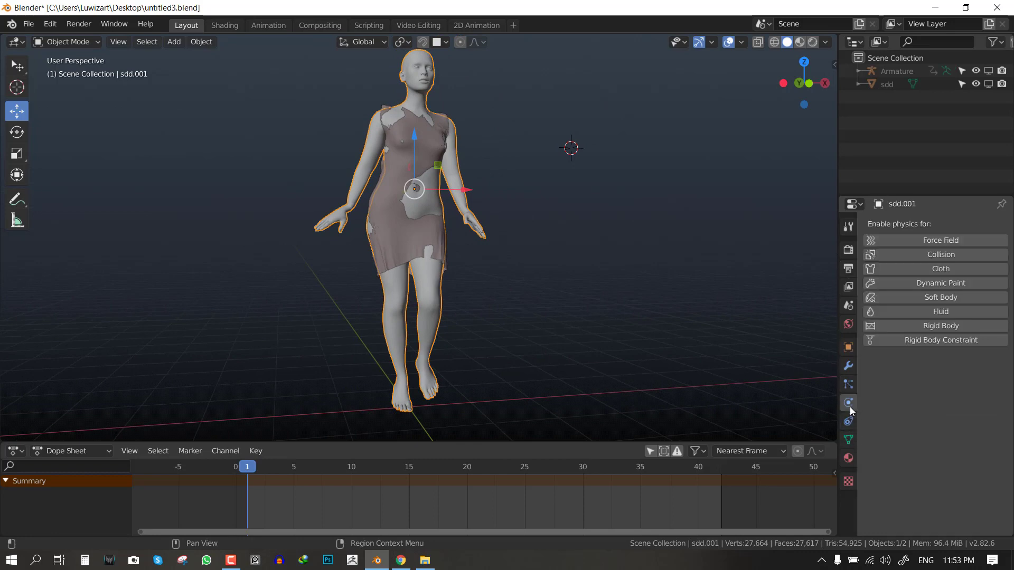
mouse_move(885, 363)
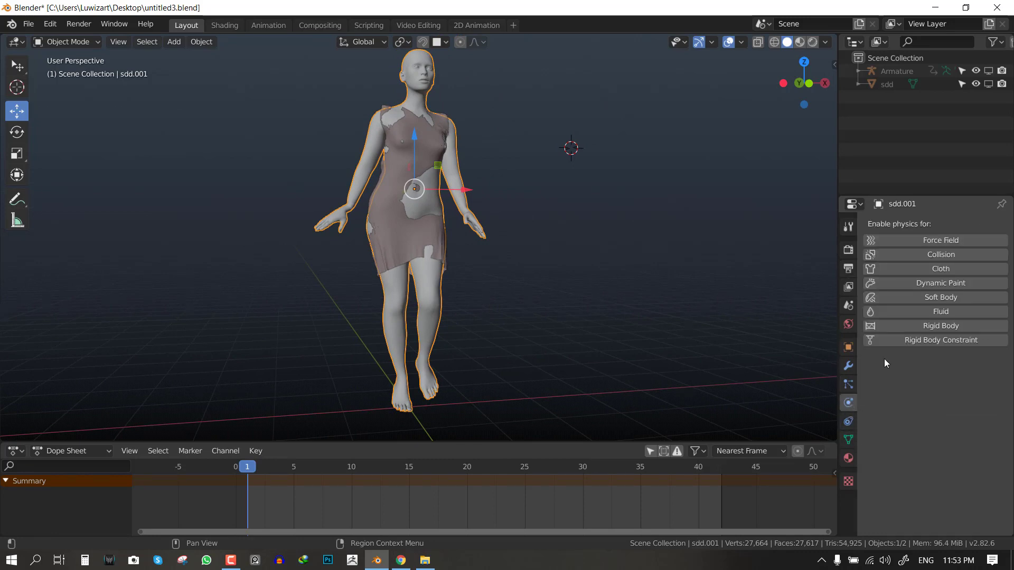
click(940, 254)
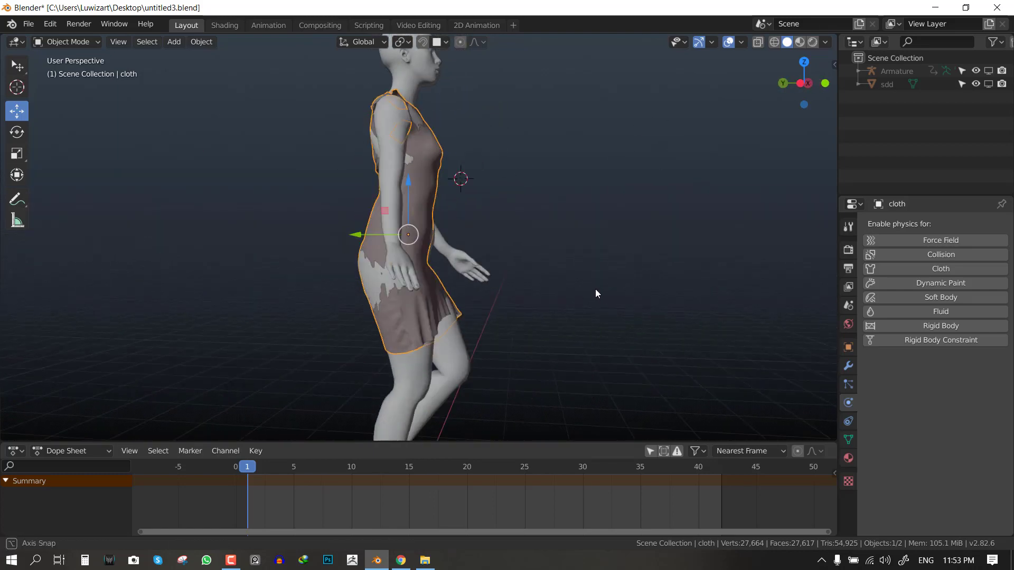
Enable Cloth physics on the dress with 0.3 kg vertex mass and collapse the Stiffness panel.
click(940, 268)
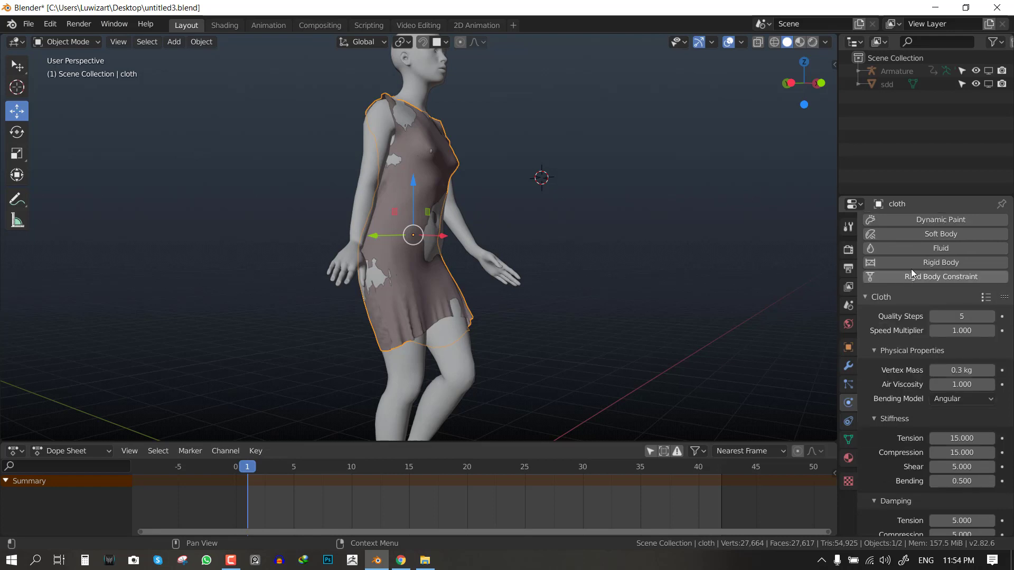
scroll(down, 3)
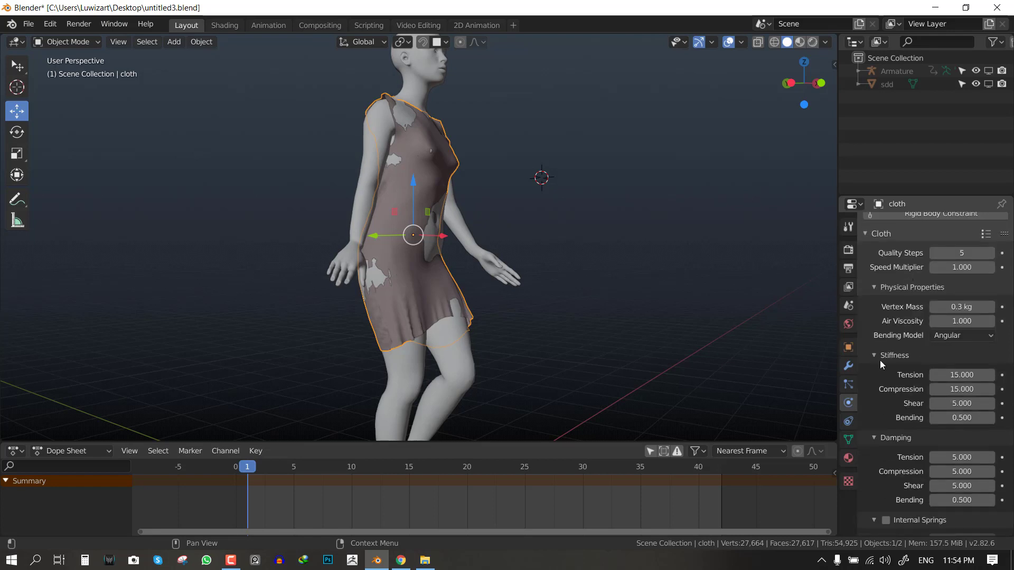
click(875, 354)
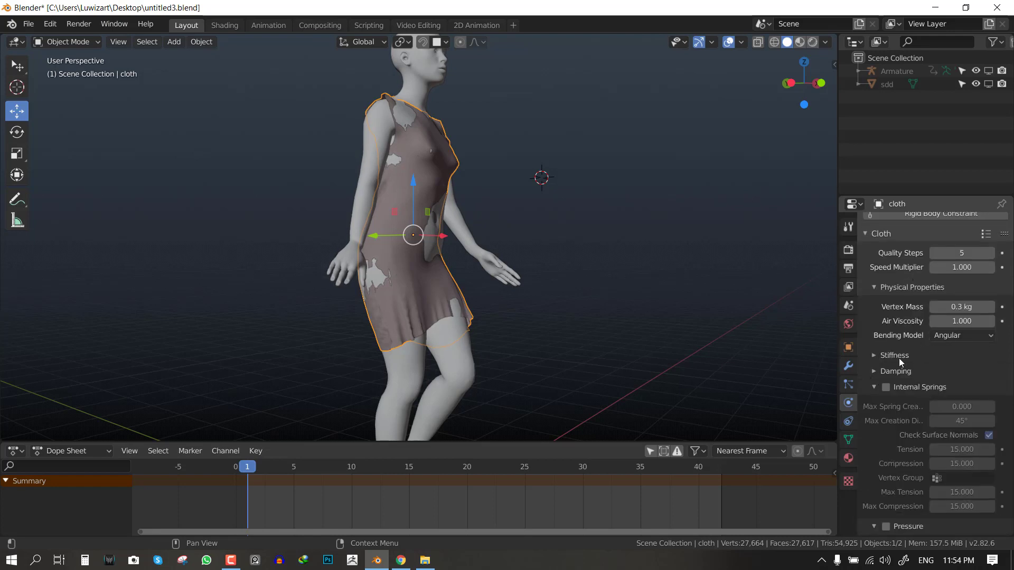
scroll(up, 3)
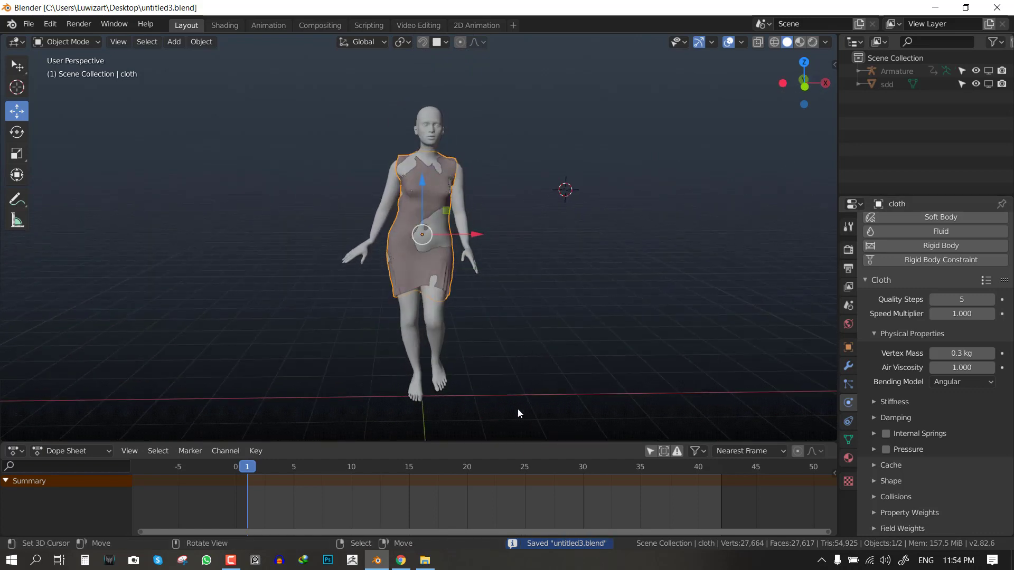
Switch the bottom editor to the Timeline and check the Playback settings popover.
key(shift)
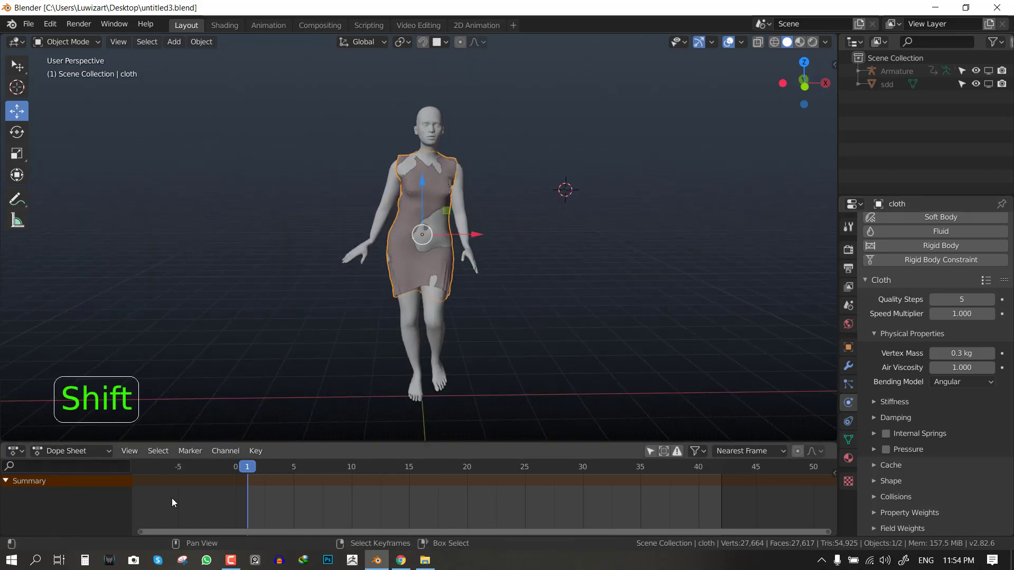
click(50, 451)
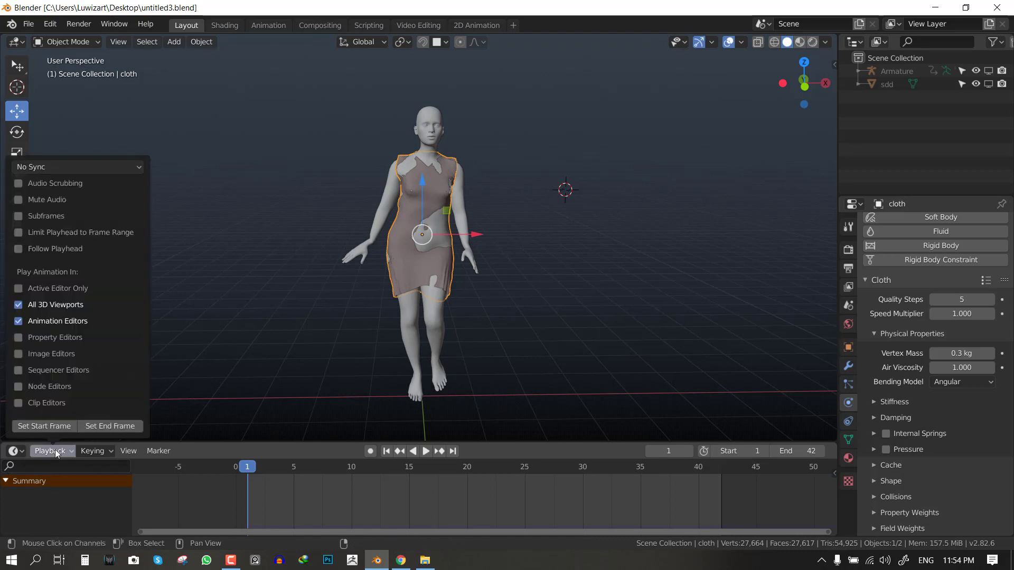
click(76, 167)
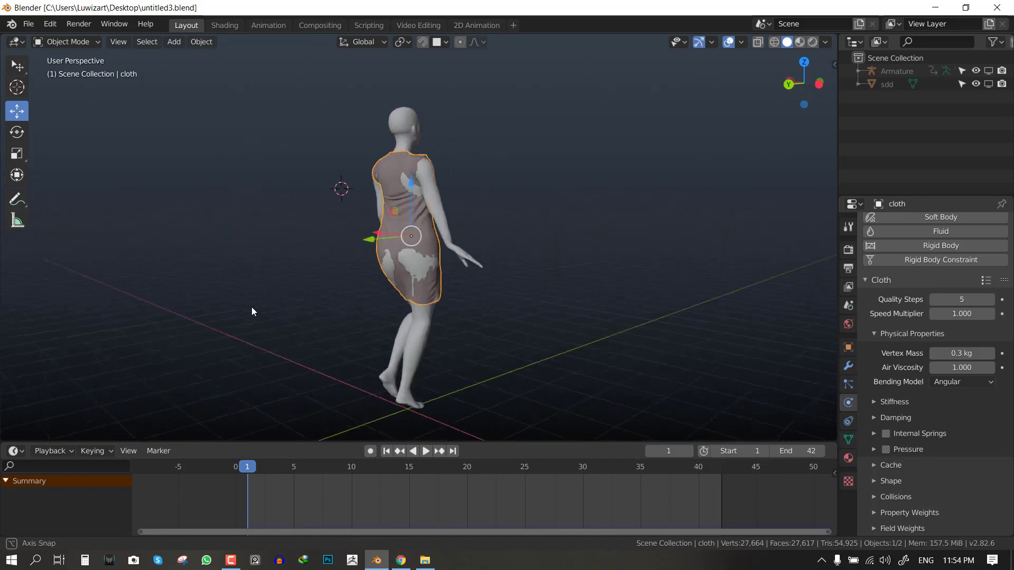
click(425, 451)
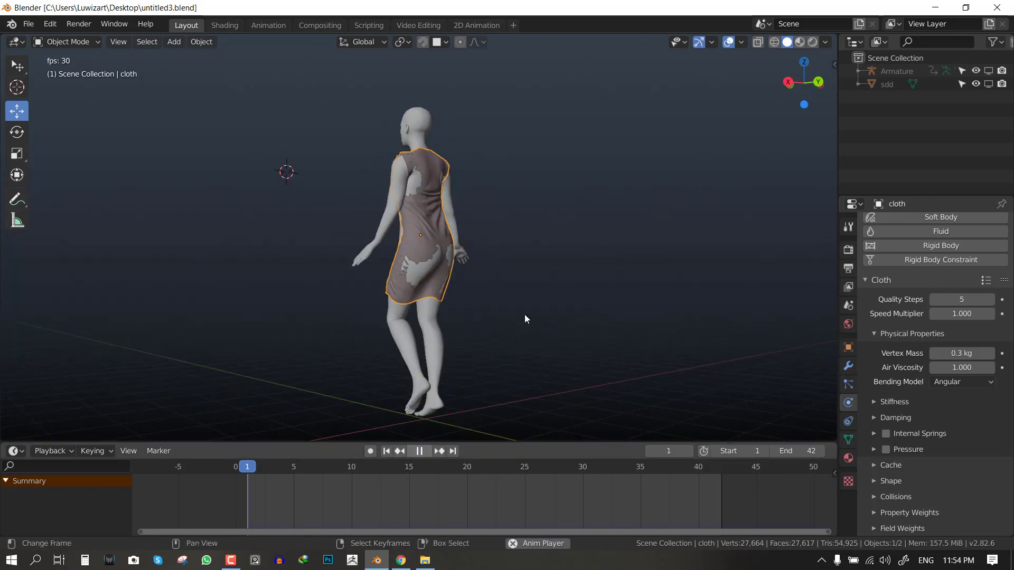
click(419, 450)
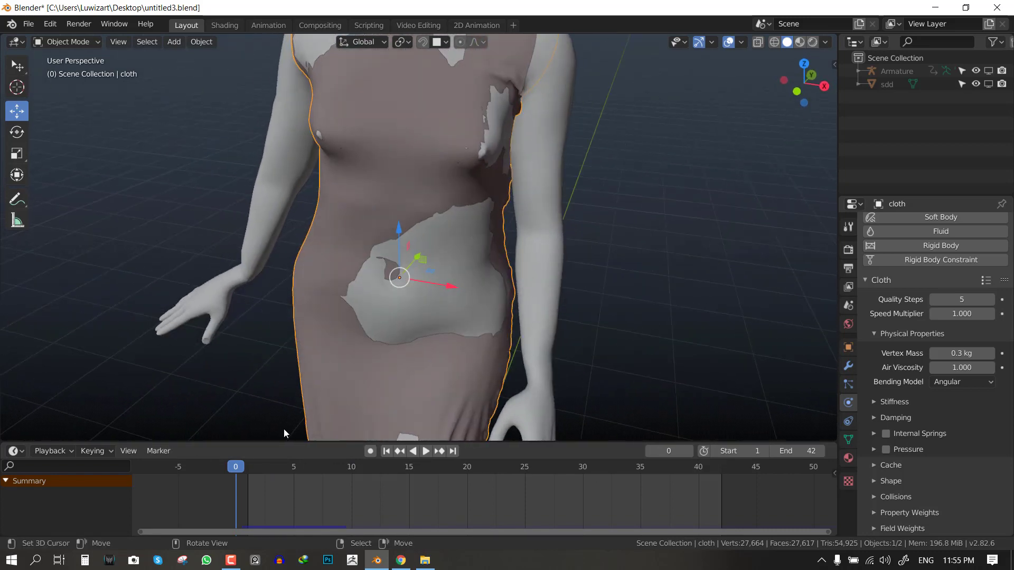
click(424, 451)
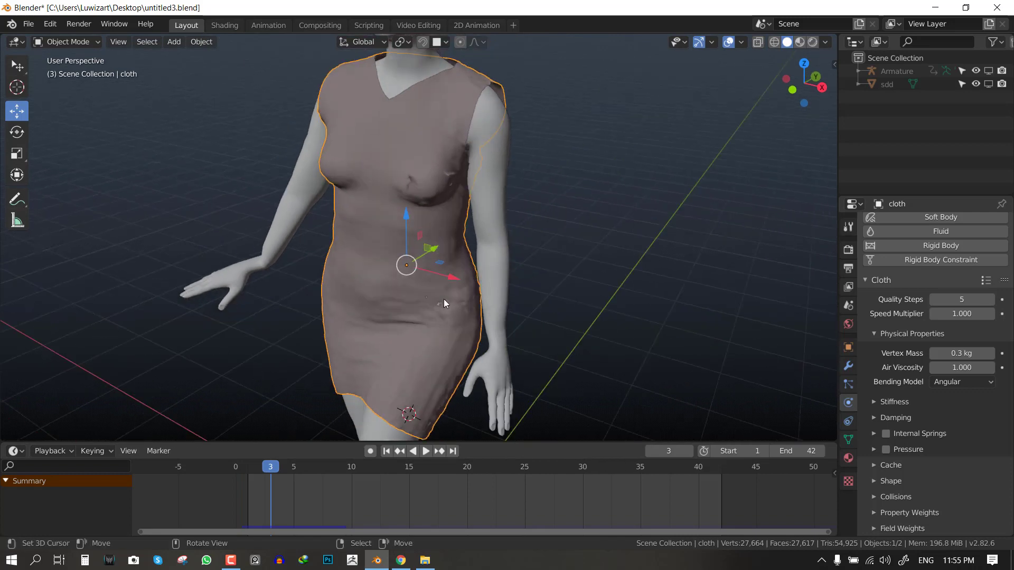
click(425, 450)
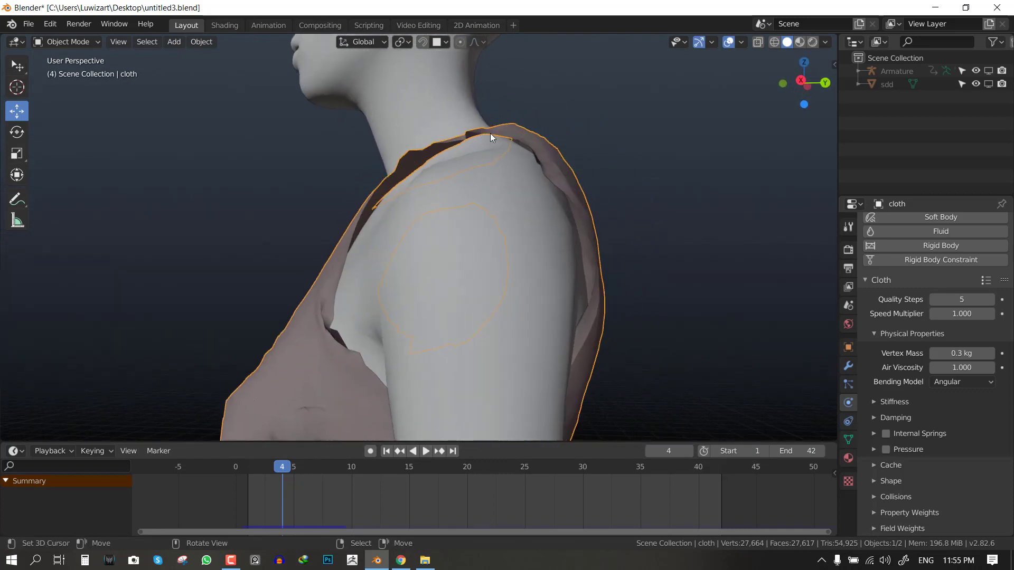
click(424, 451)
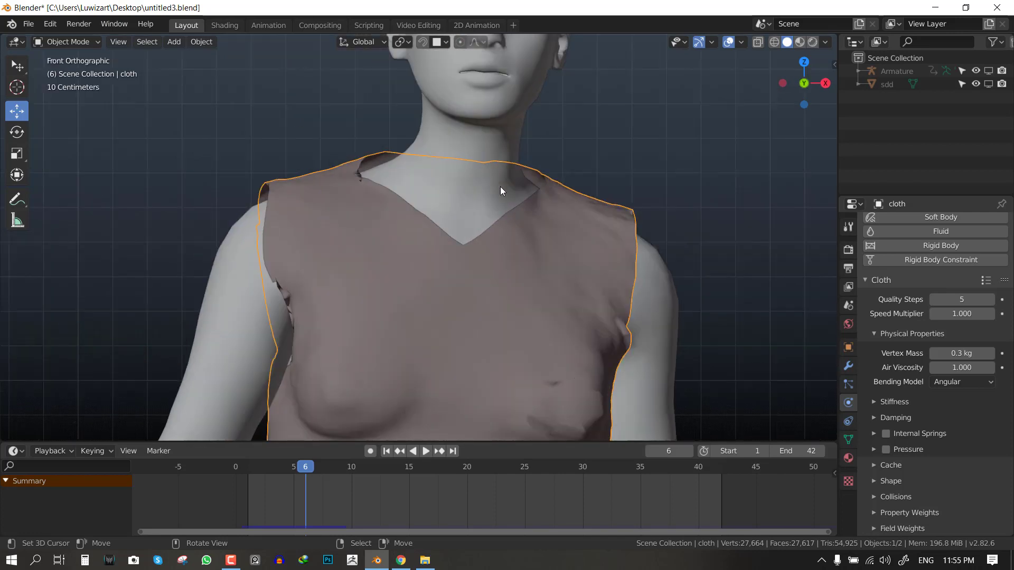
mouse_move(526, 200)
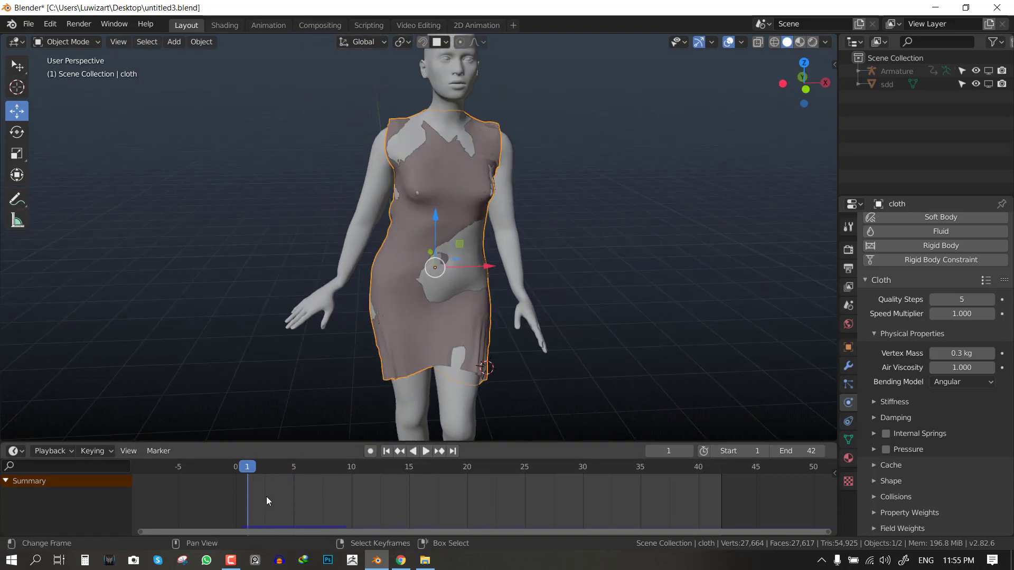
click(269, 466)
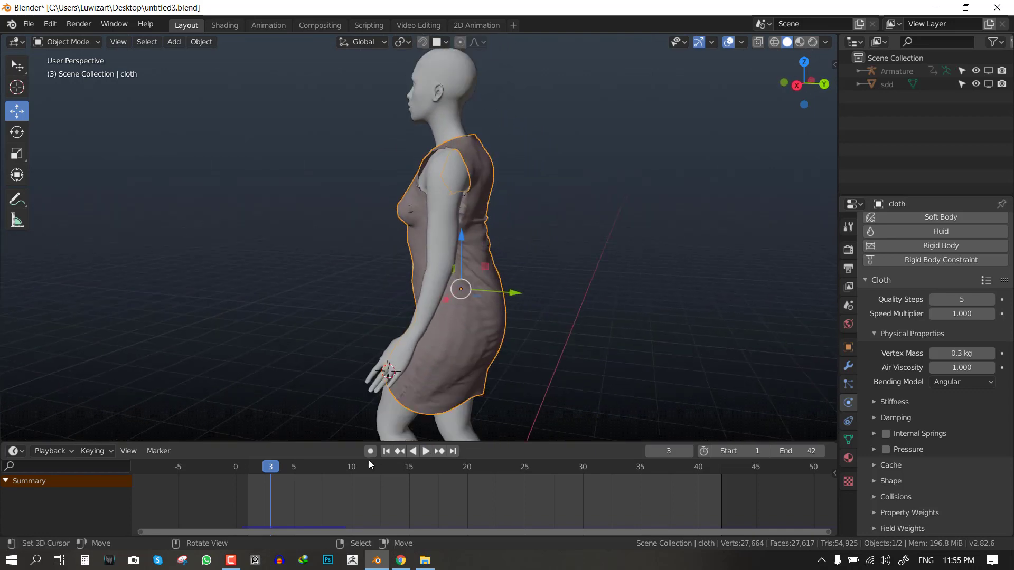
click(316, 466)
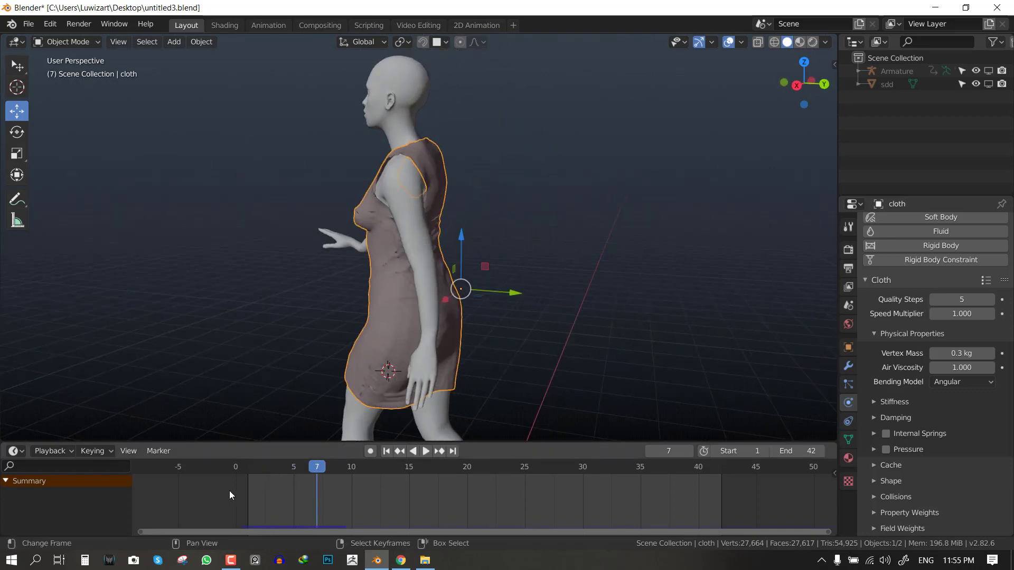
key(Numpad1)
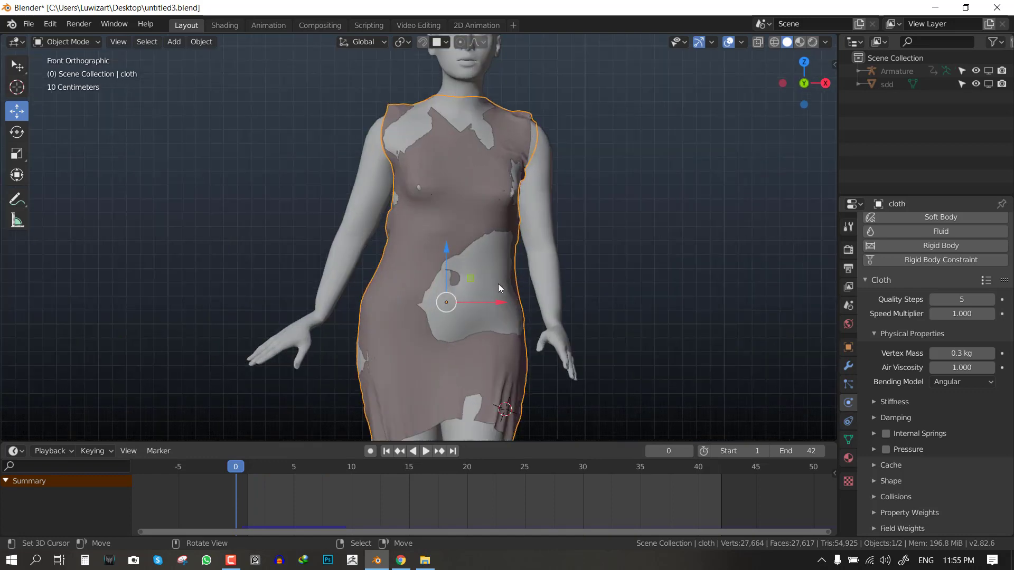
Save the file and enter Sculpt Mode with the Draw brush configured.
key(ctrl+s)
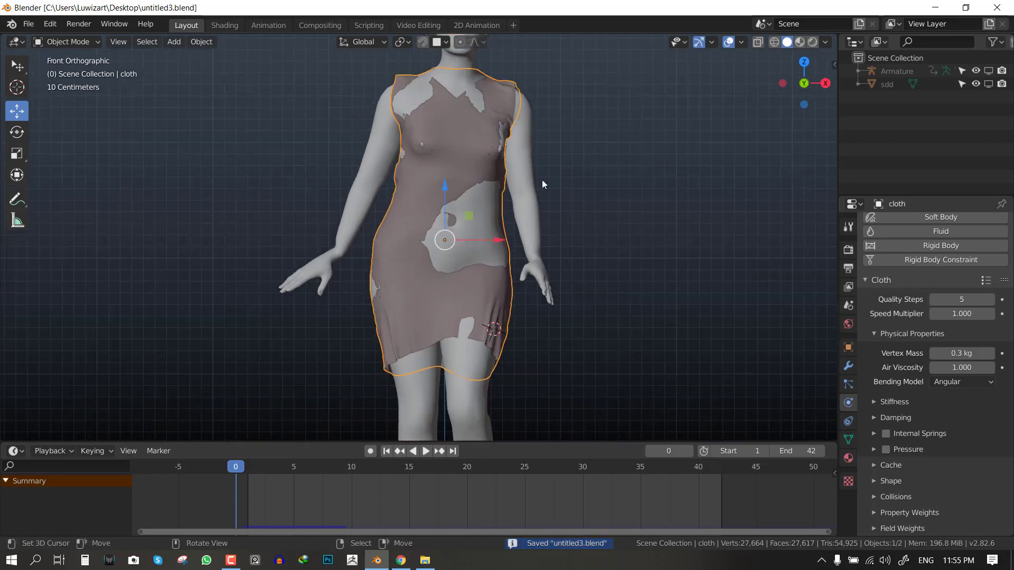
click(64, 41)
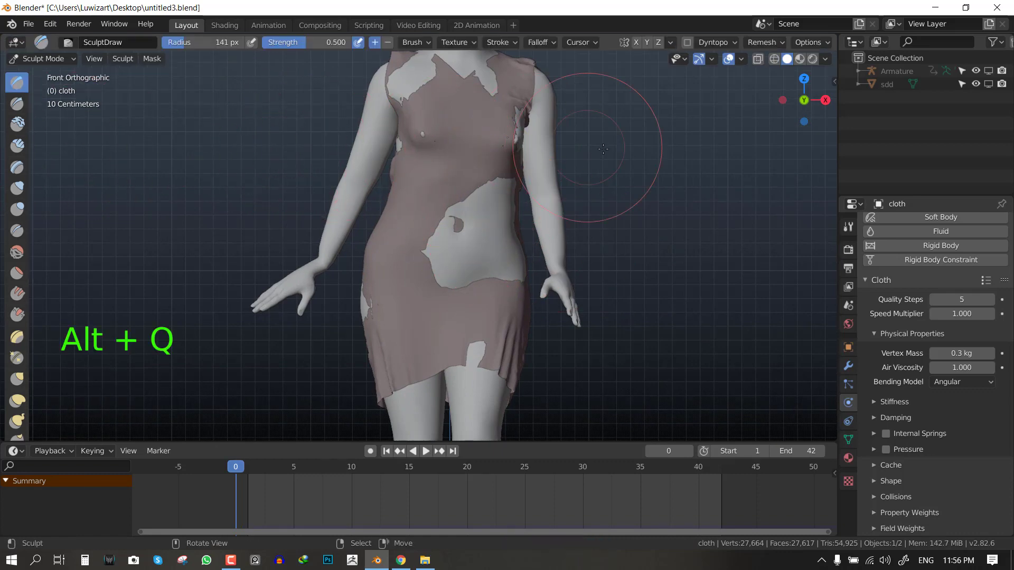
key(ctrl+tab)
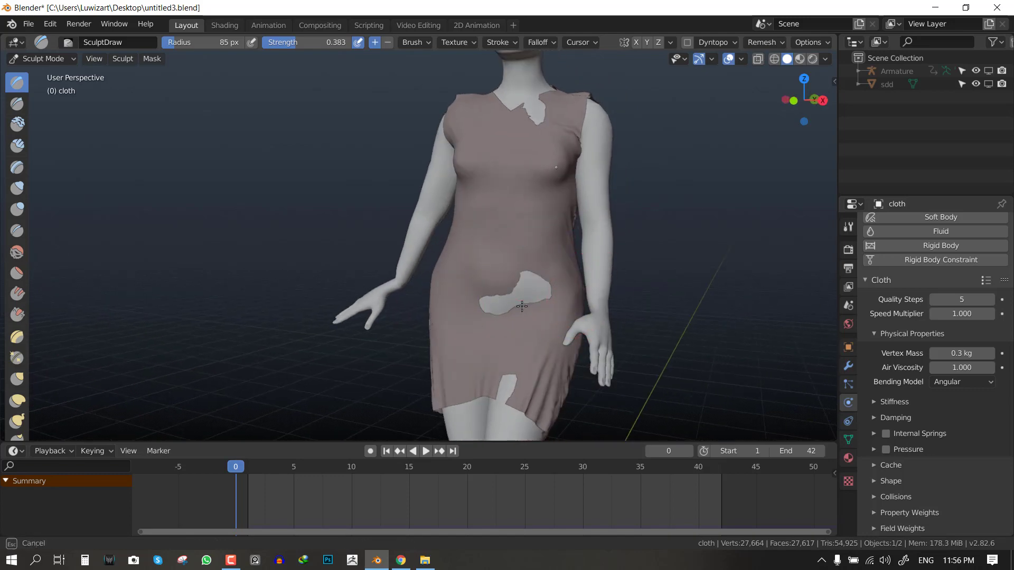
Push the dress outward over the exposed belly at frame 0, then return to Object Mode.
click(508, 304)
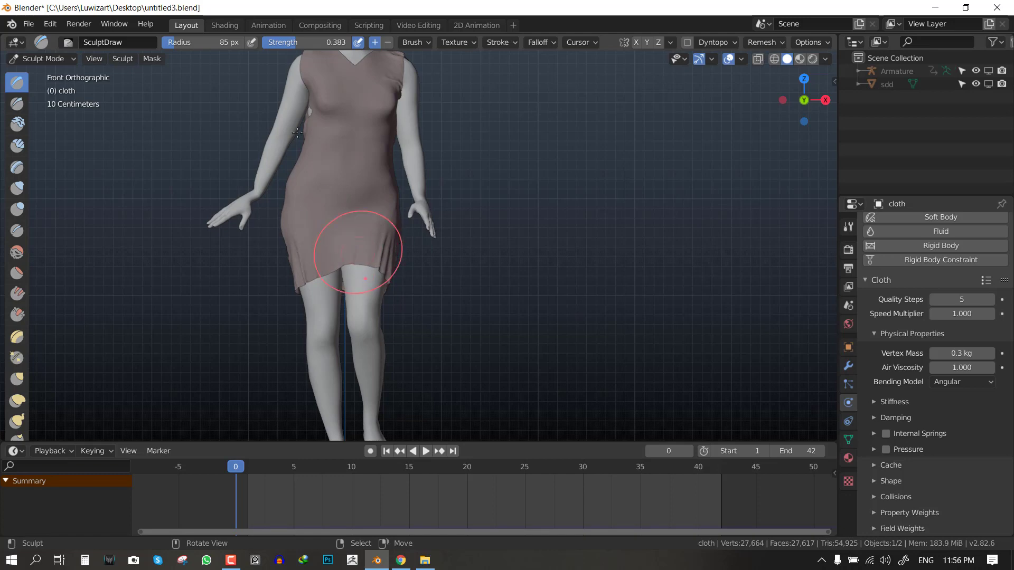
key(shift)
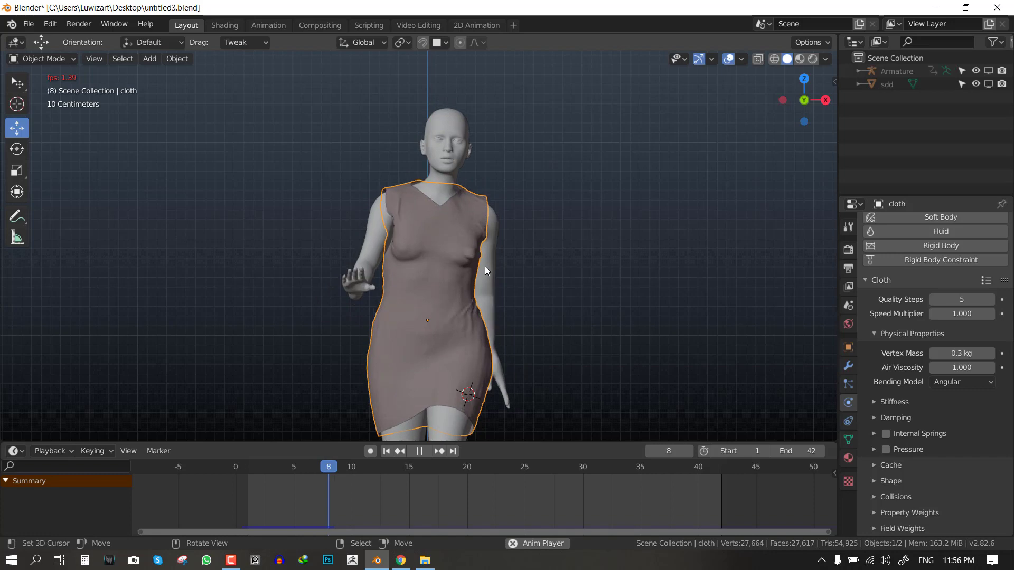
Stop playback and bake the cloth simulation across the 42-frame animation.
key(shift+space)
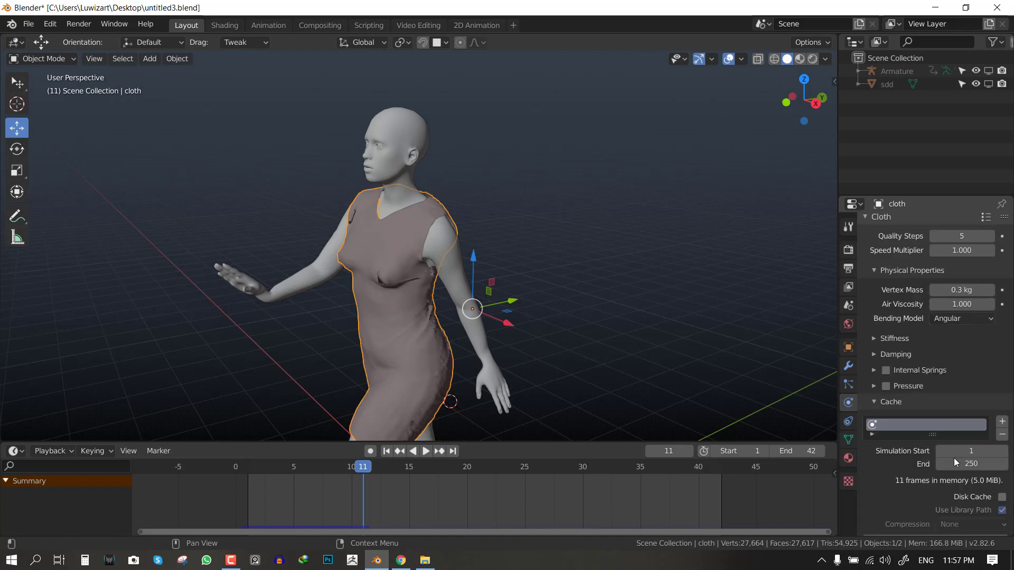
scroll(down, 3)
text(42)
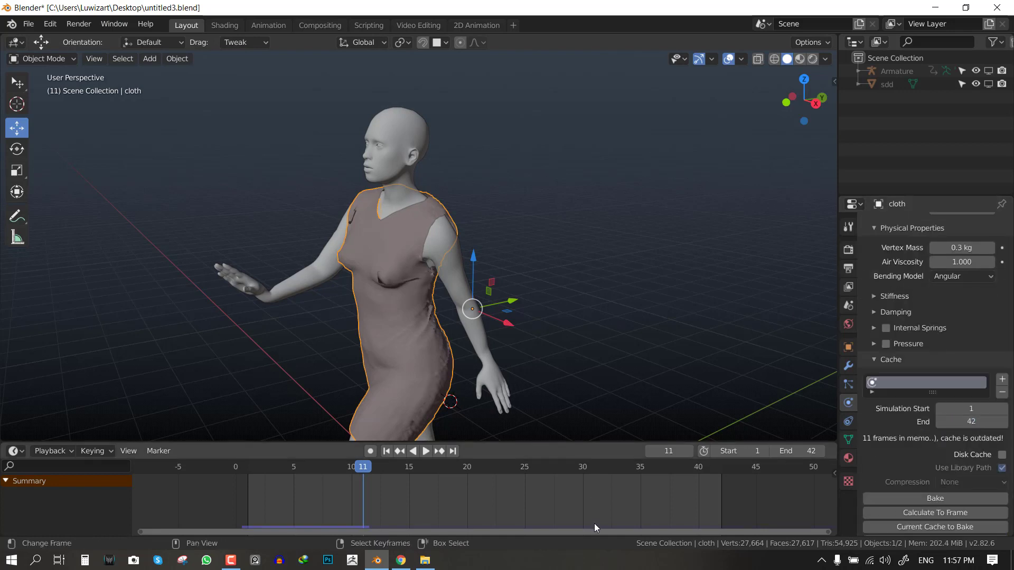
click(424, 450)
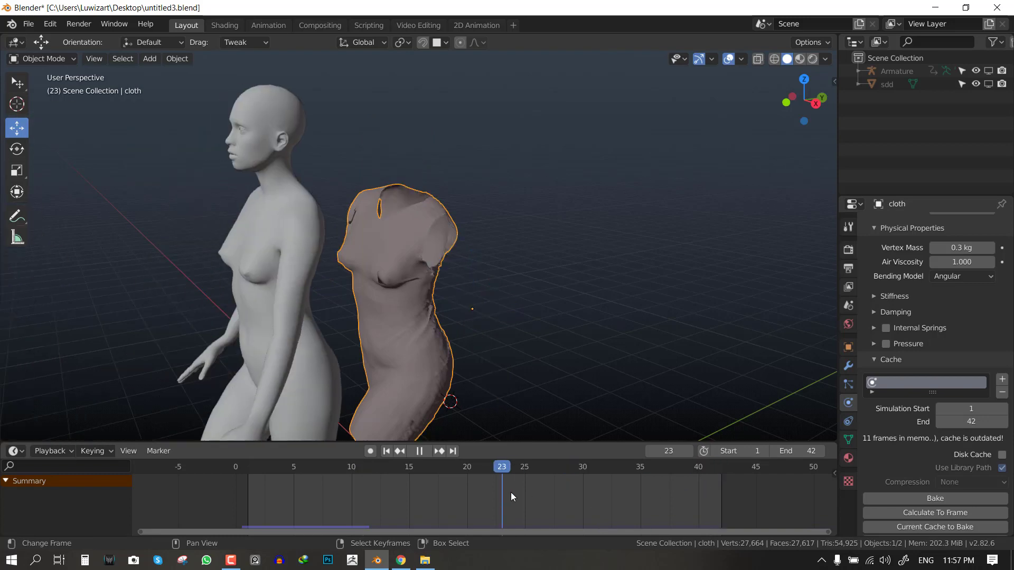
click(933, 497)
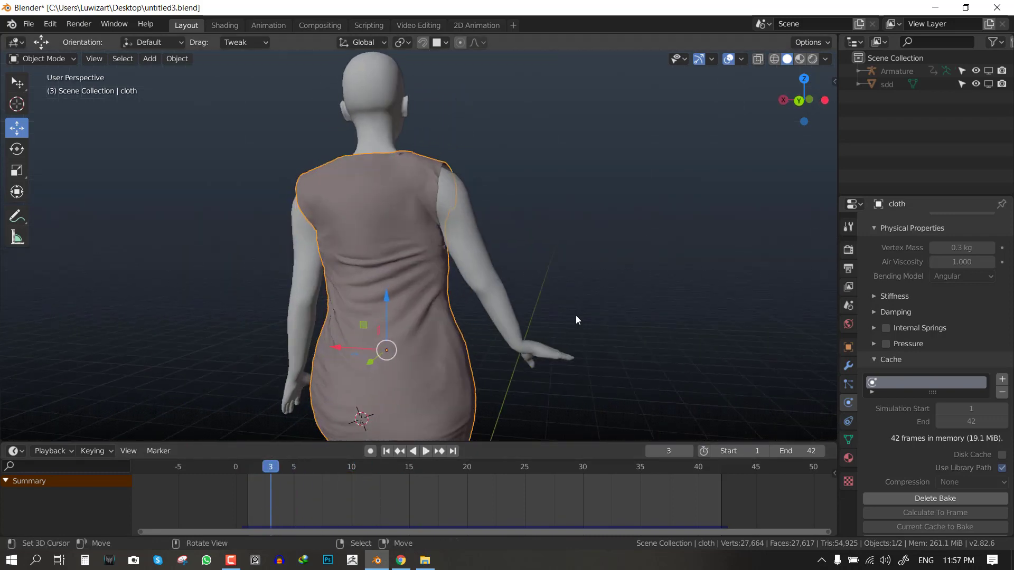
Play and pause the baked walk repeatedly to inspect the dress, ending at frame 18.
click(425, 451)
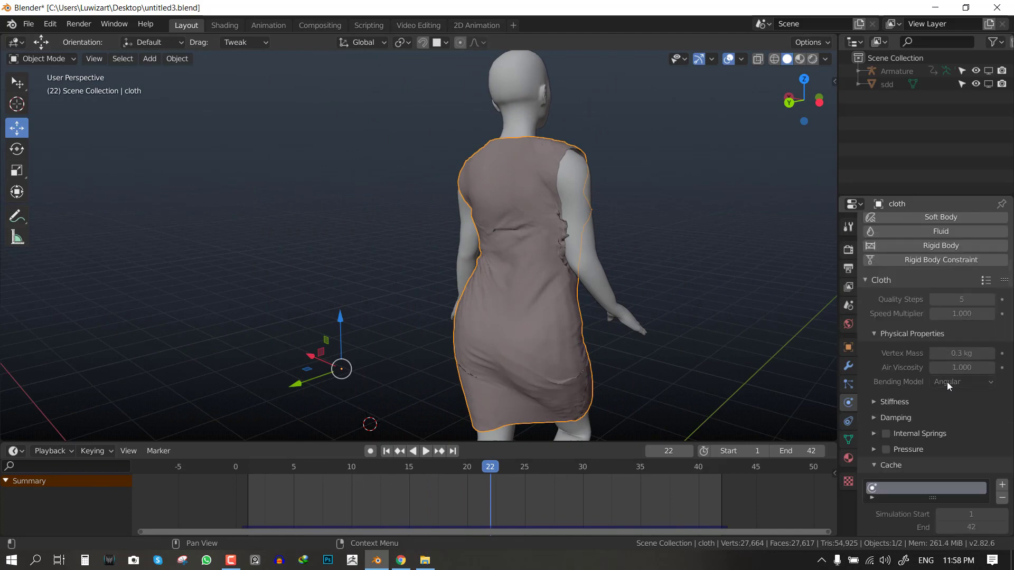
mouse_move(960, 388)
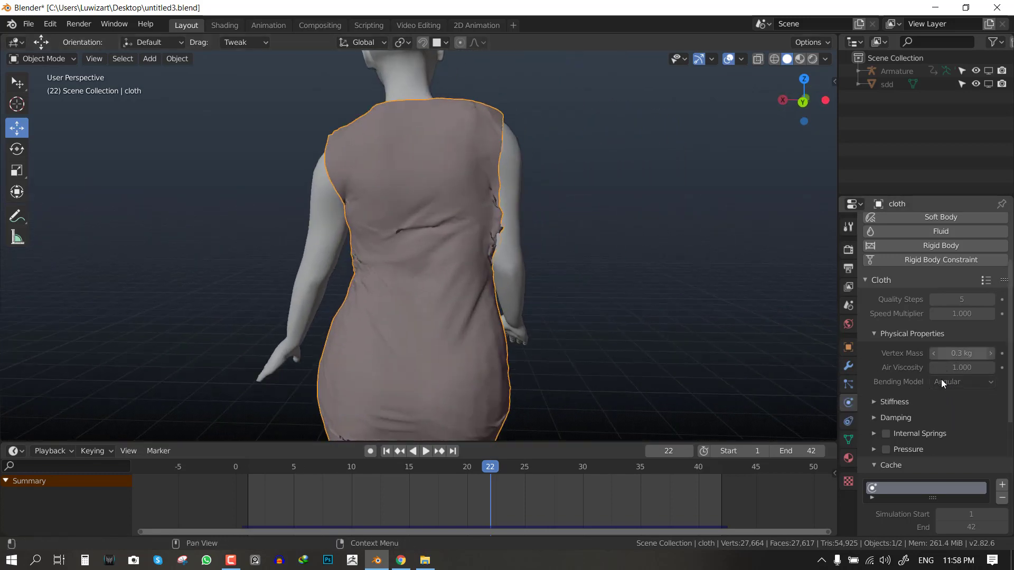
click(425, 451)
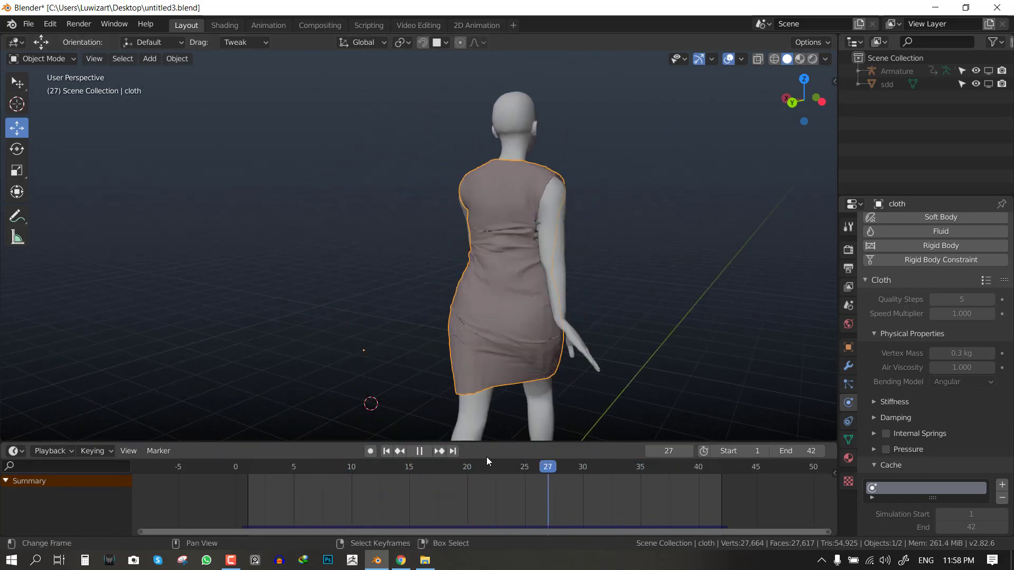
click(364, 465)
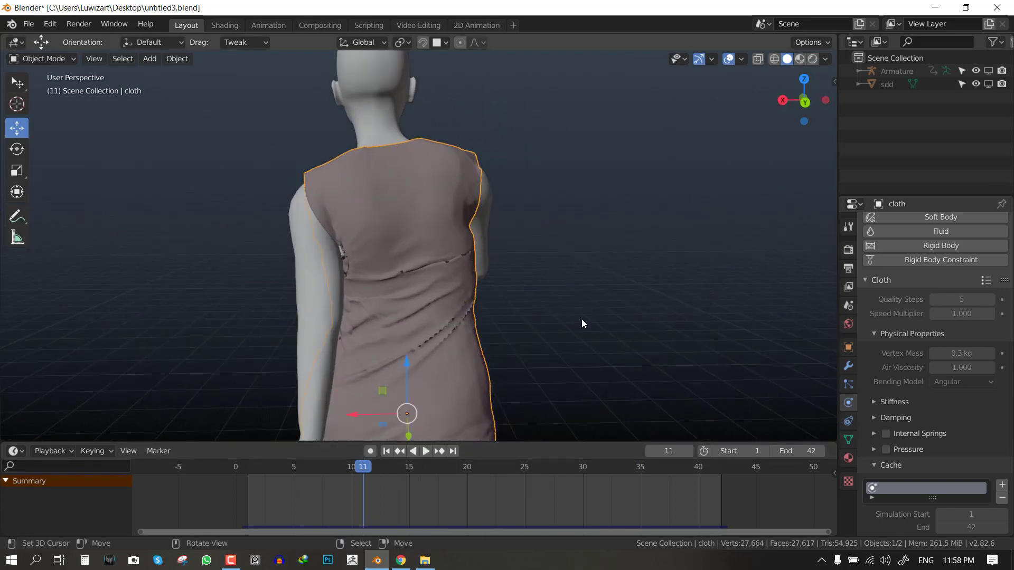
click(424, 451)
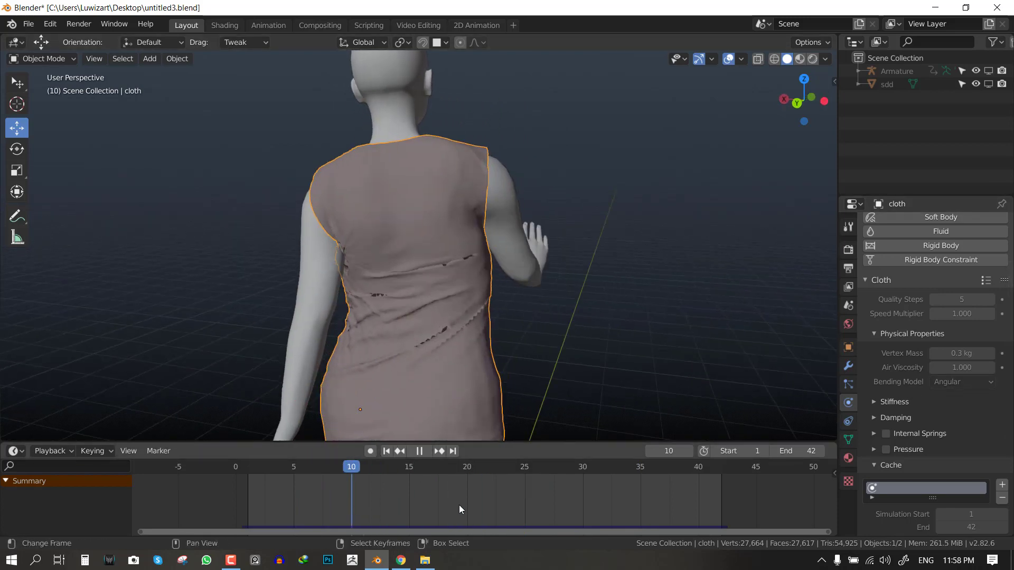
click(386, 451)
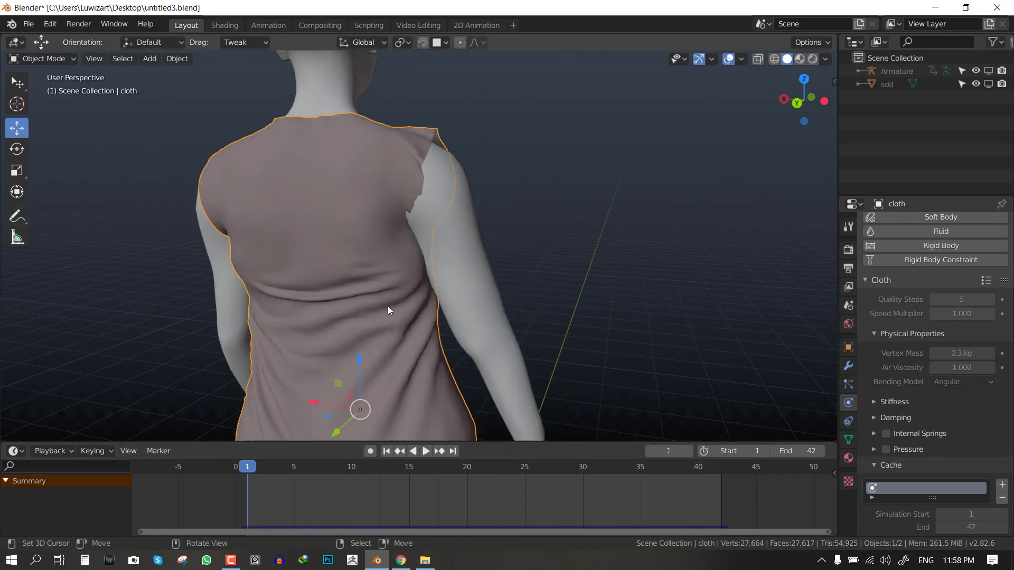
click(424, 450)
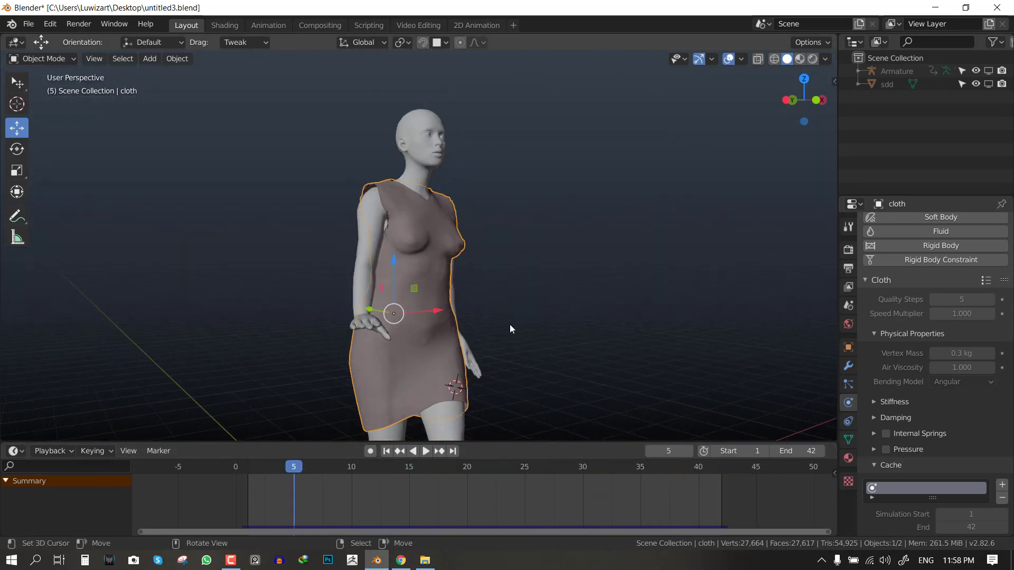
click(424, 451)
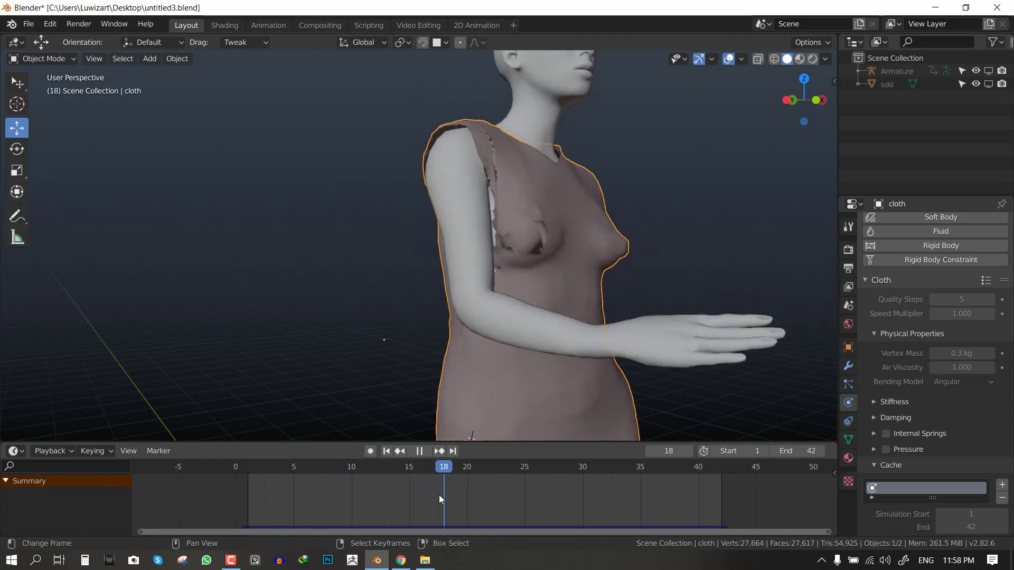
click(890, 252)
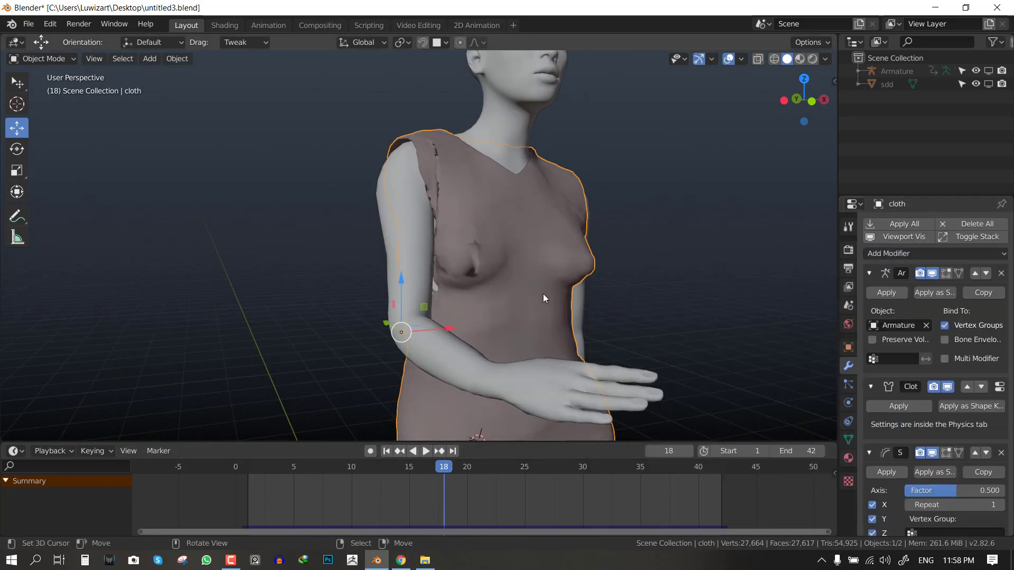
click(870, 272)
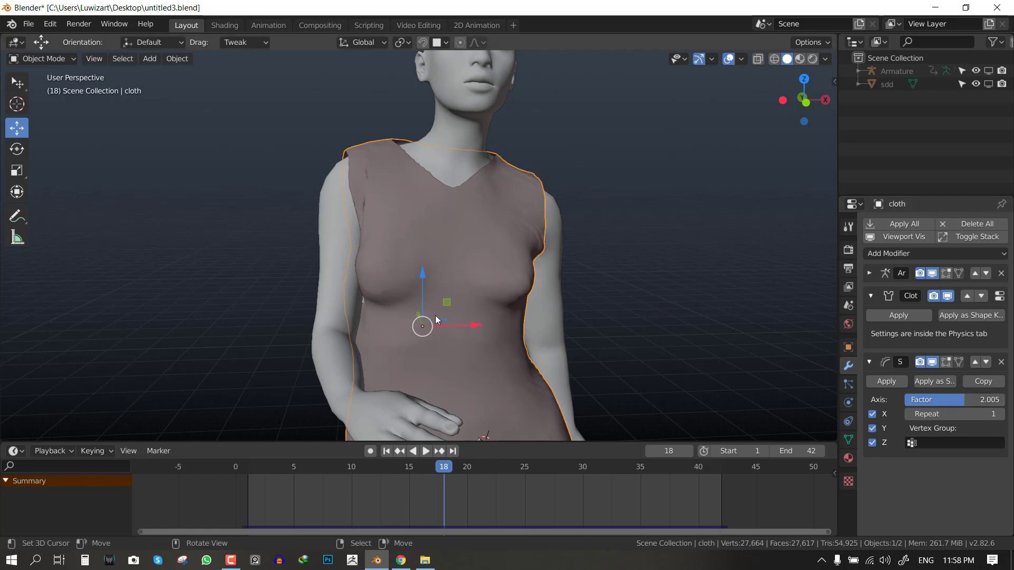
key(alt+a)
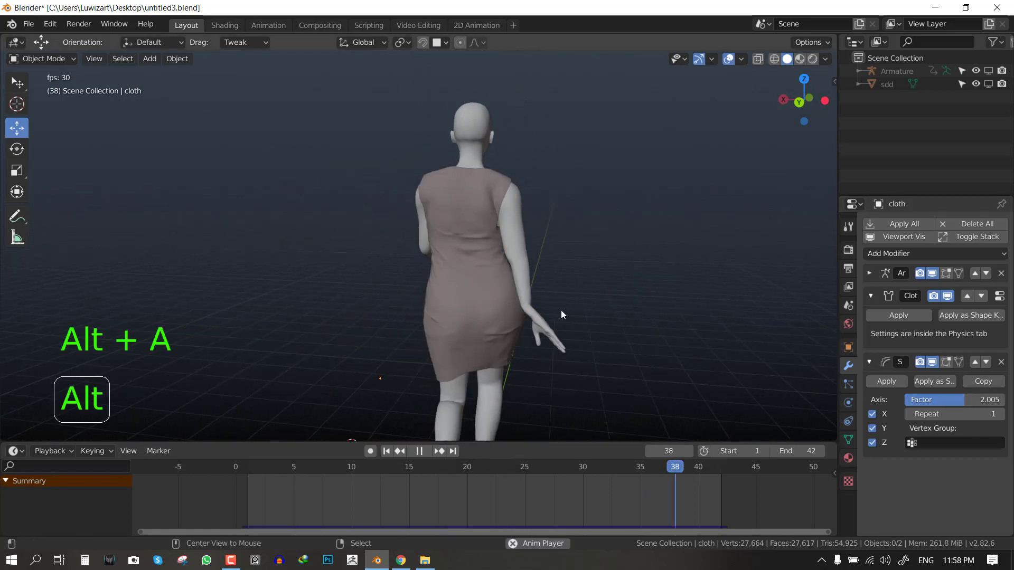
key(alt+a)
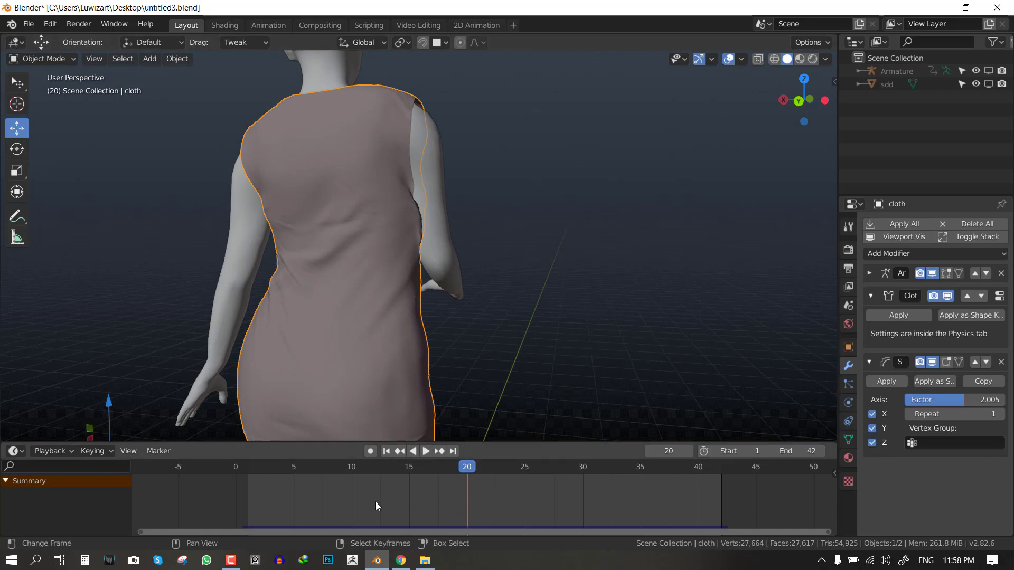
click(425, 451)
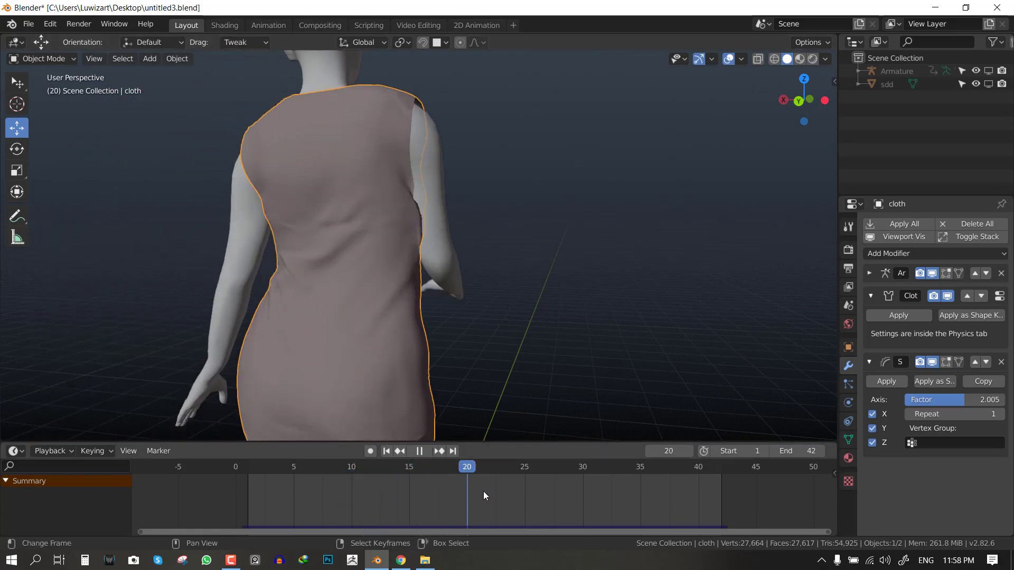
click(386, 465)
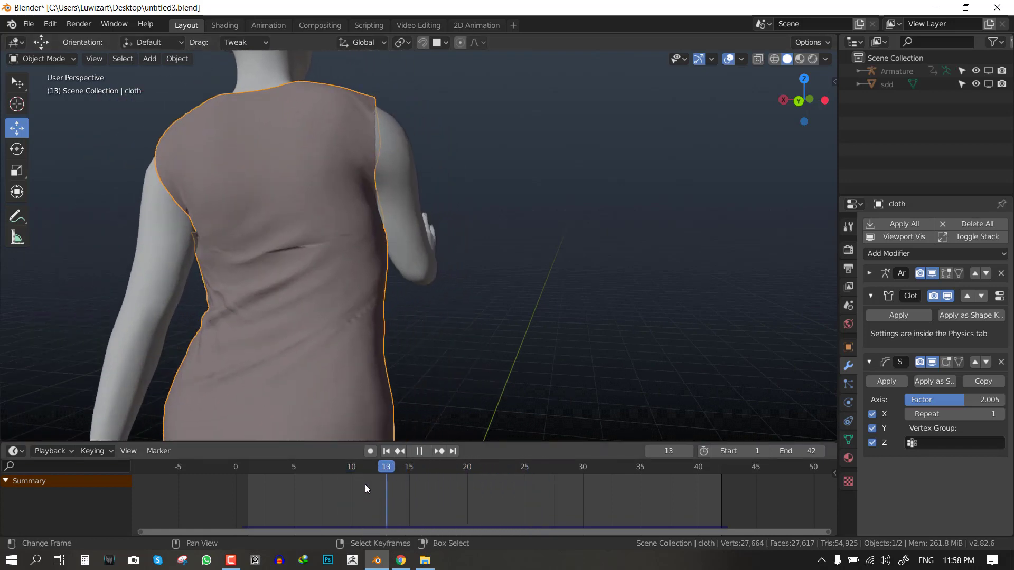
click(490, 466)
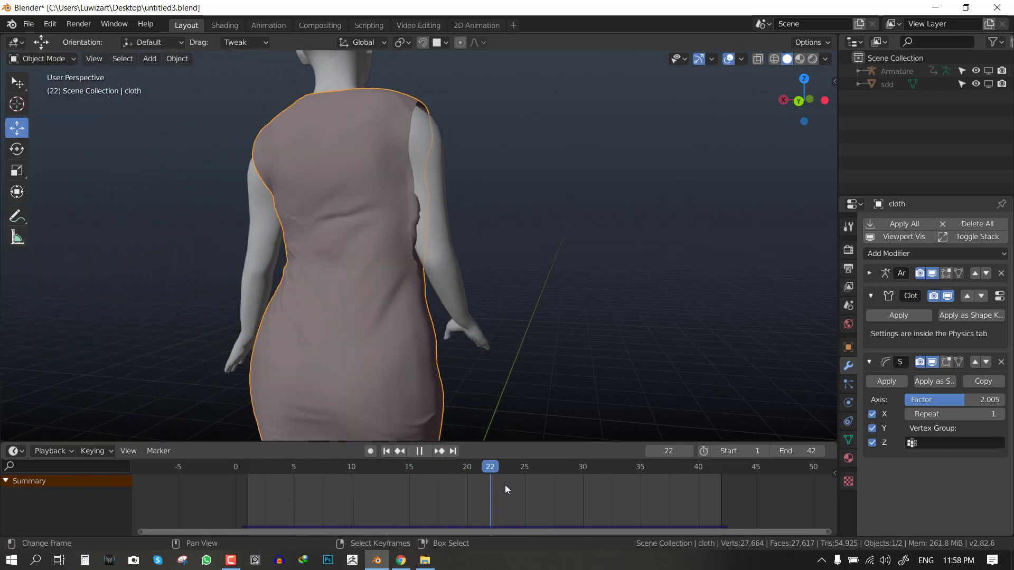
click(270, 466)
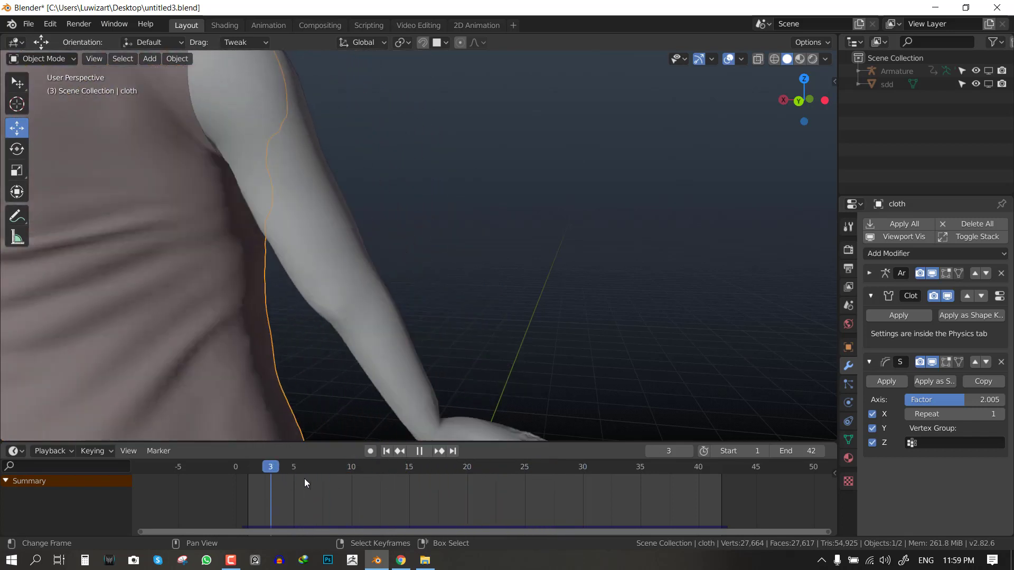
click(524, 466)
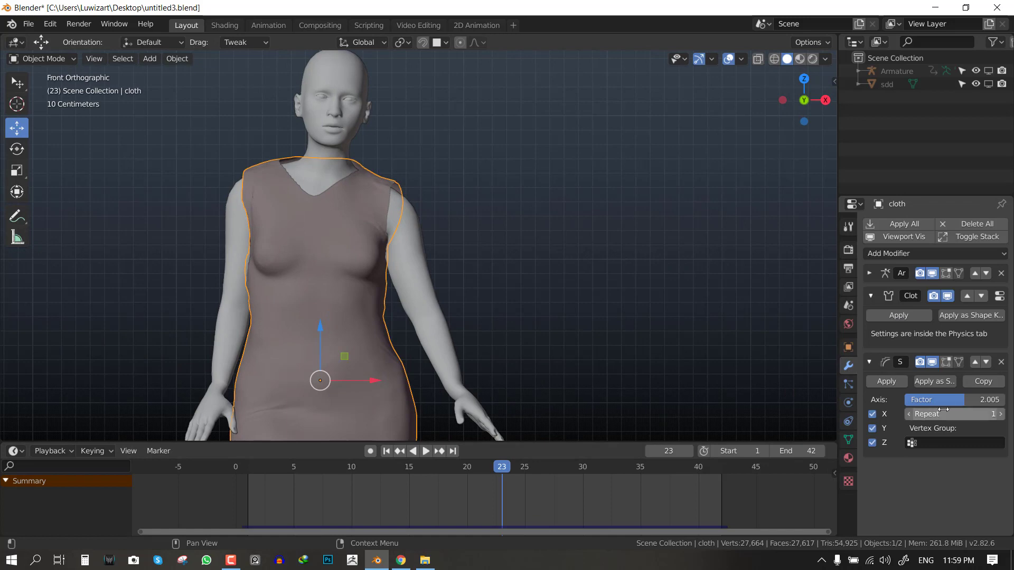
In Edit Mode select the dress's seam edges along the sides and neckline with Select Similar.
click(424, 450)
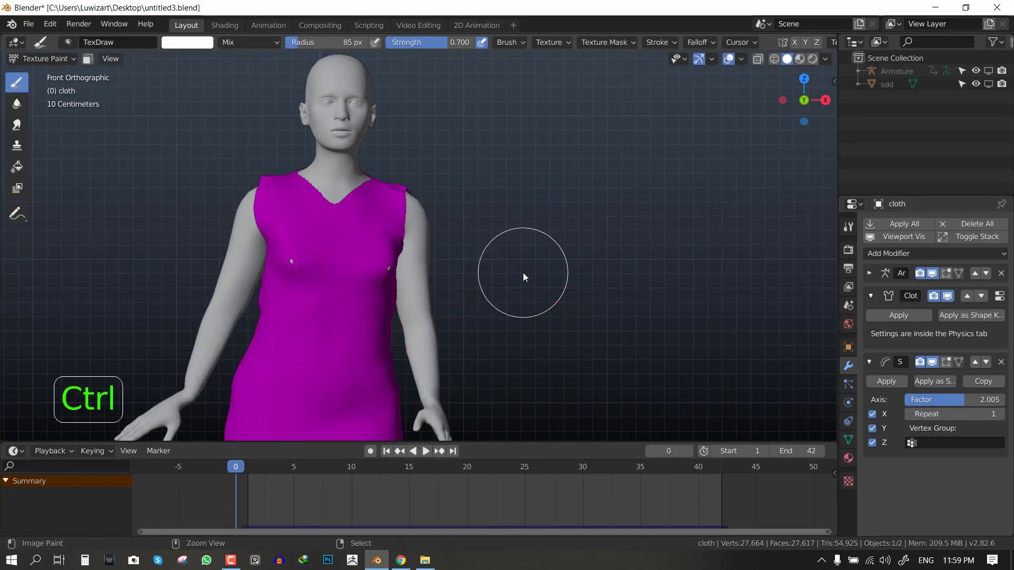
click(42, 59)
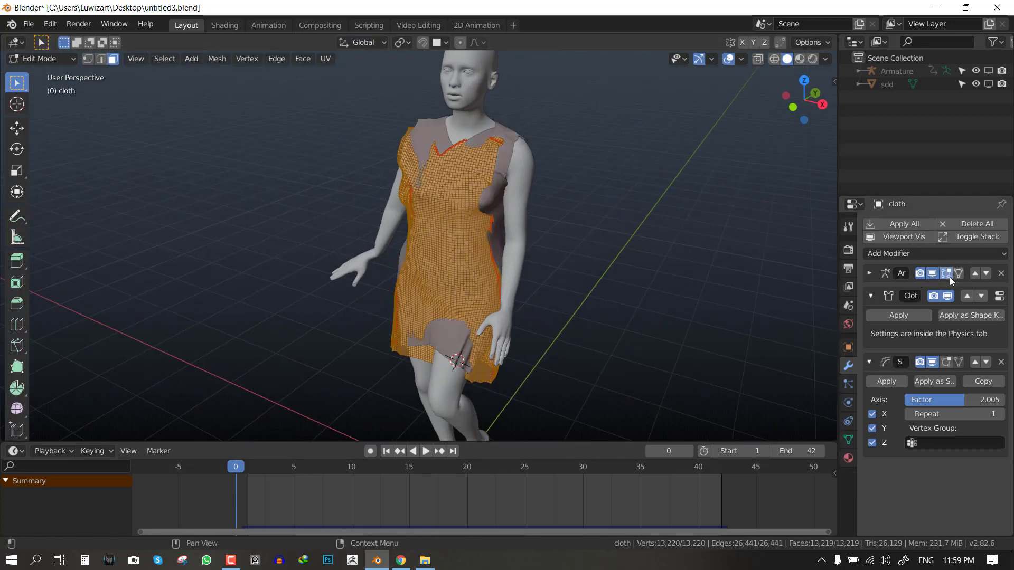
key(alt+a)
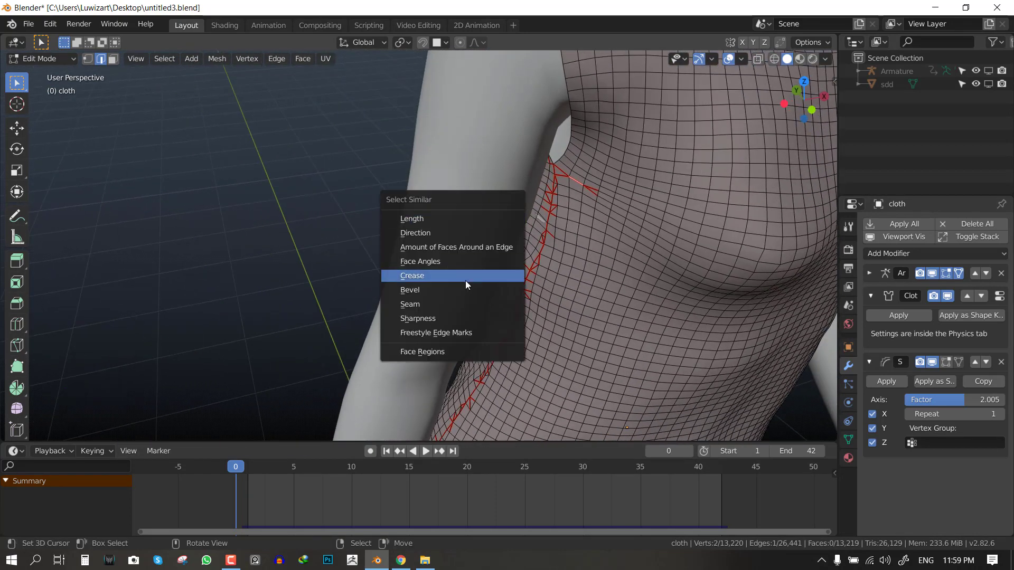
mouse_move(456, 261)
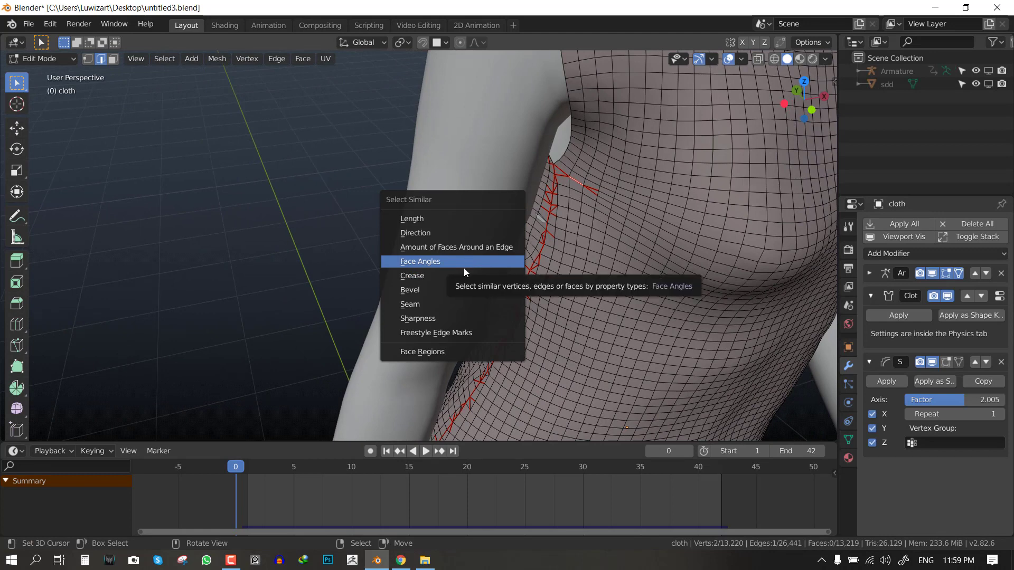
click(420, 261)
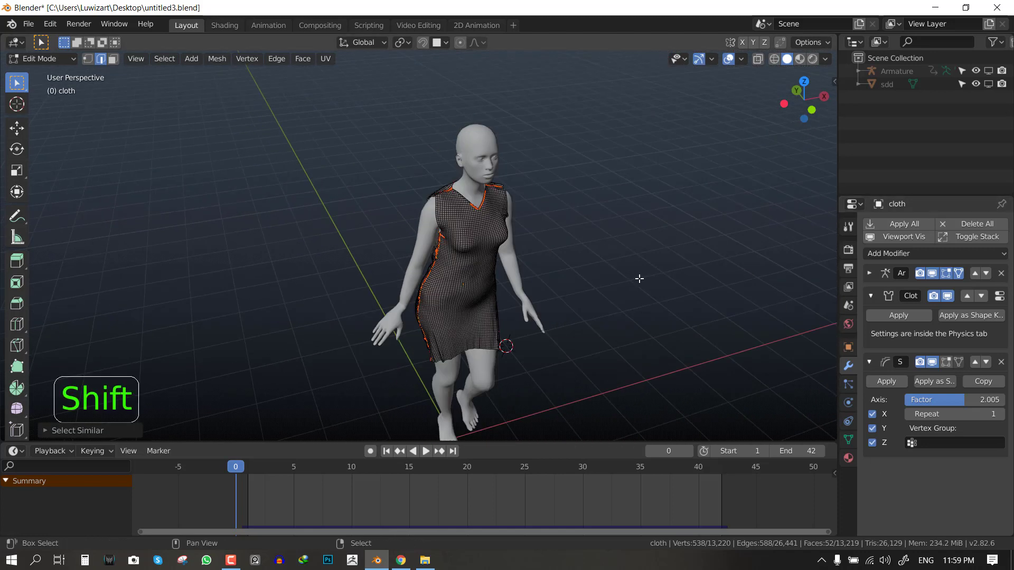
Assign the selected edge vertices to a new vertex group named PIN GROUP.
key(ctrl+g)
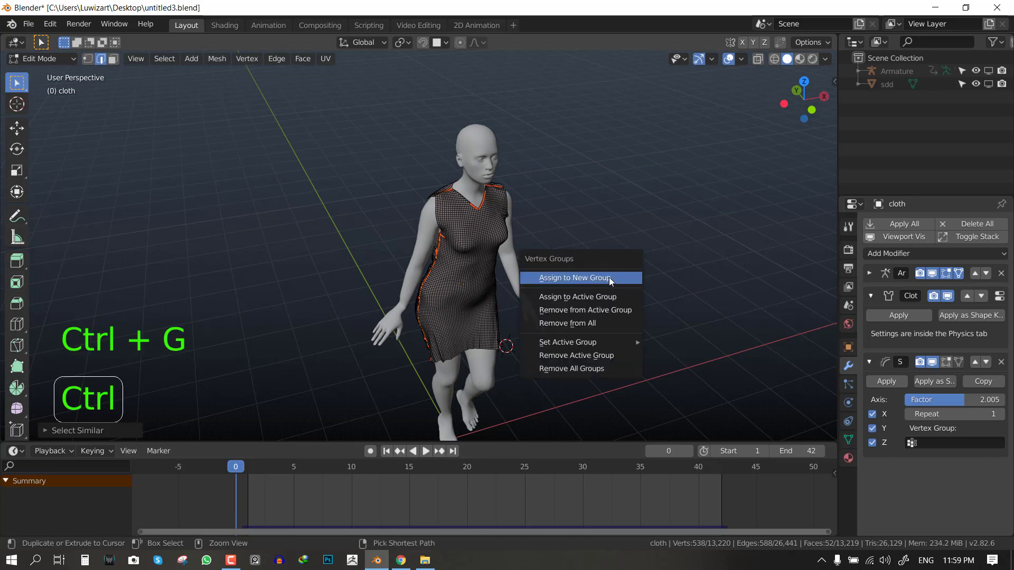
click(574, 277)
text(PIN GROUP)
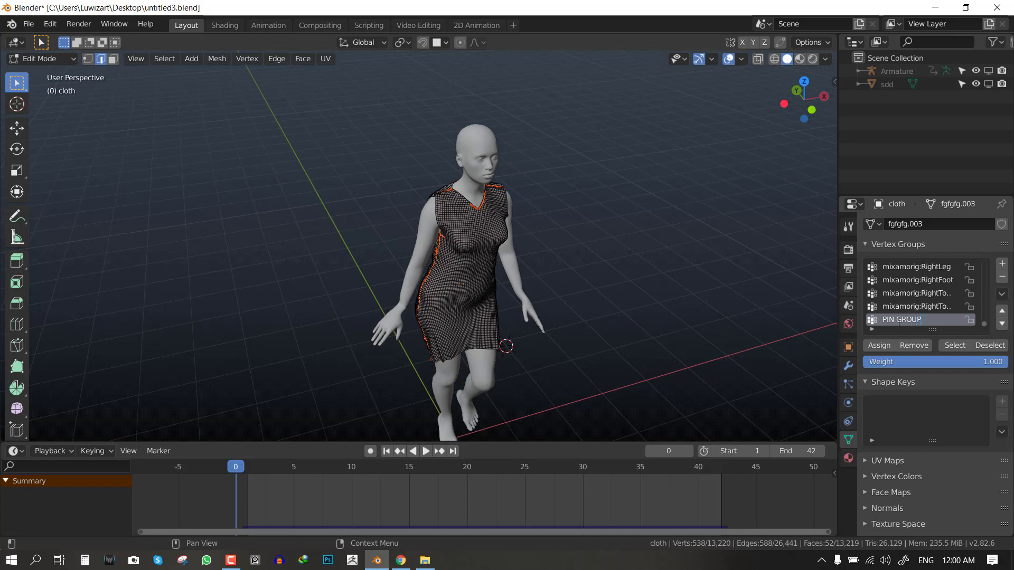
Paint weight 1.0 over the upper dress in Weight Paint mode, then smooth it with the Blur brush.
key(Tab)
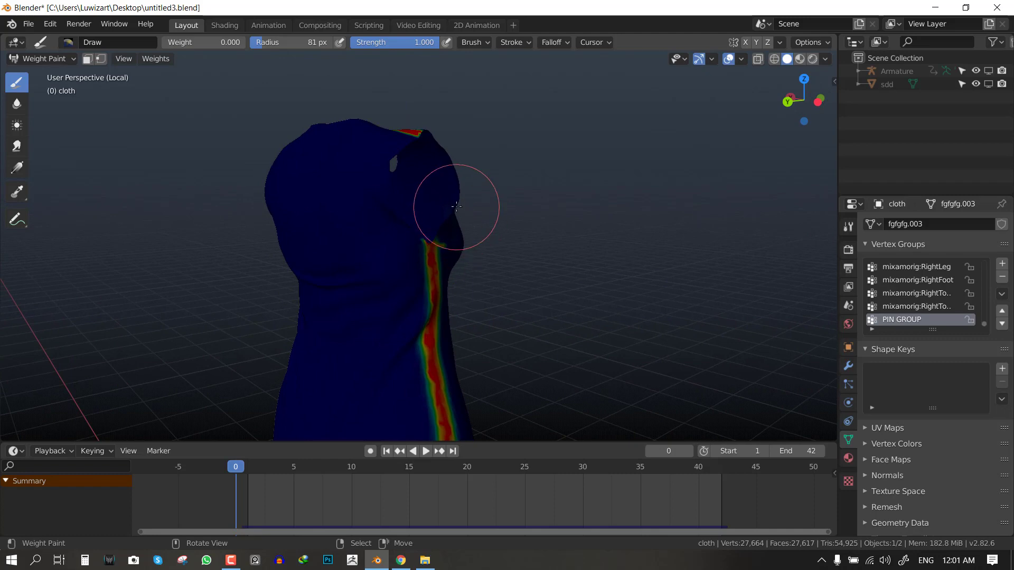
mouse_move(456, 196)
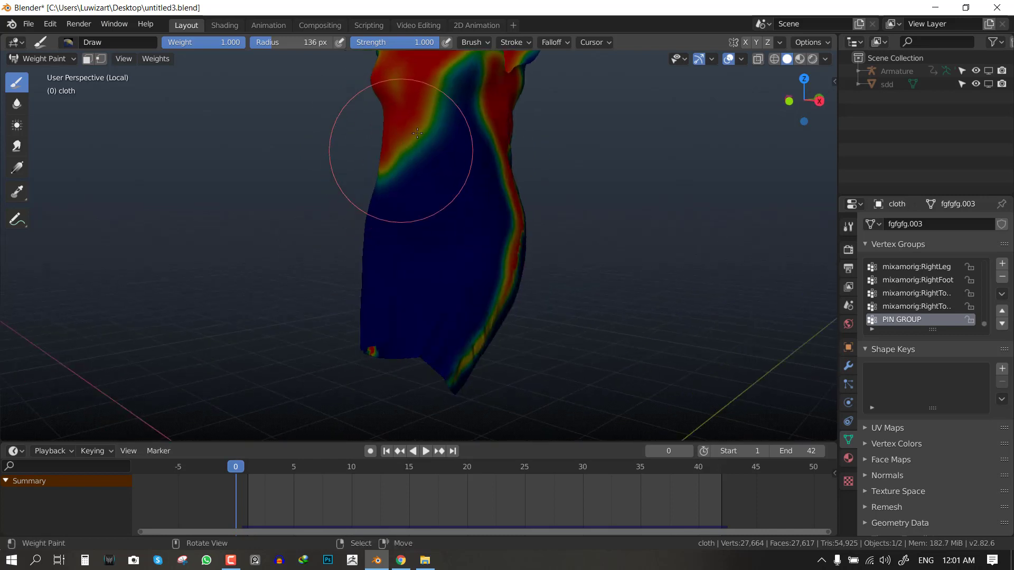
key(space)
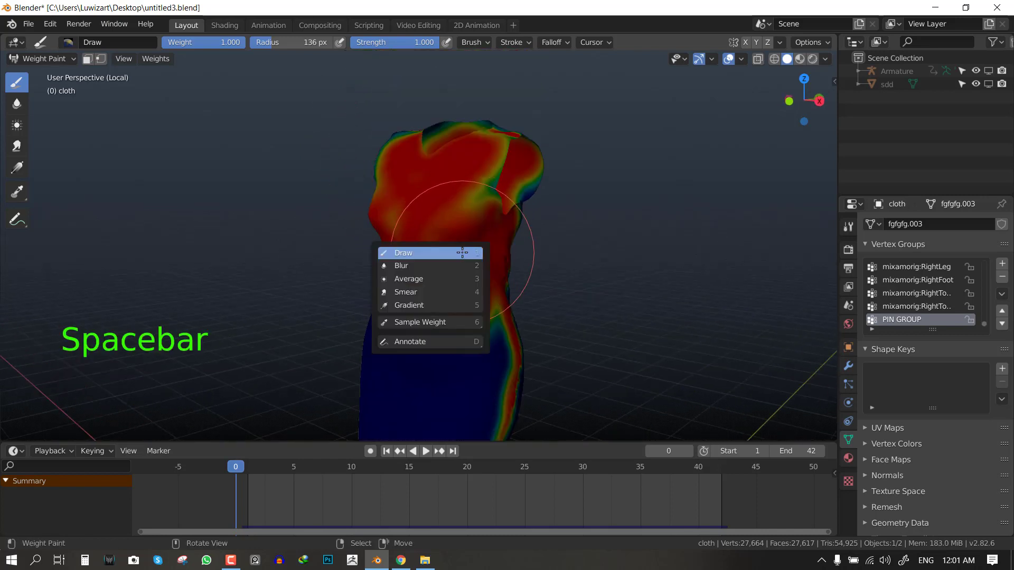
click(401, 266)
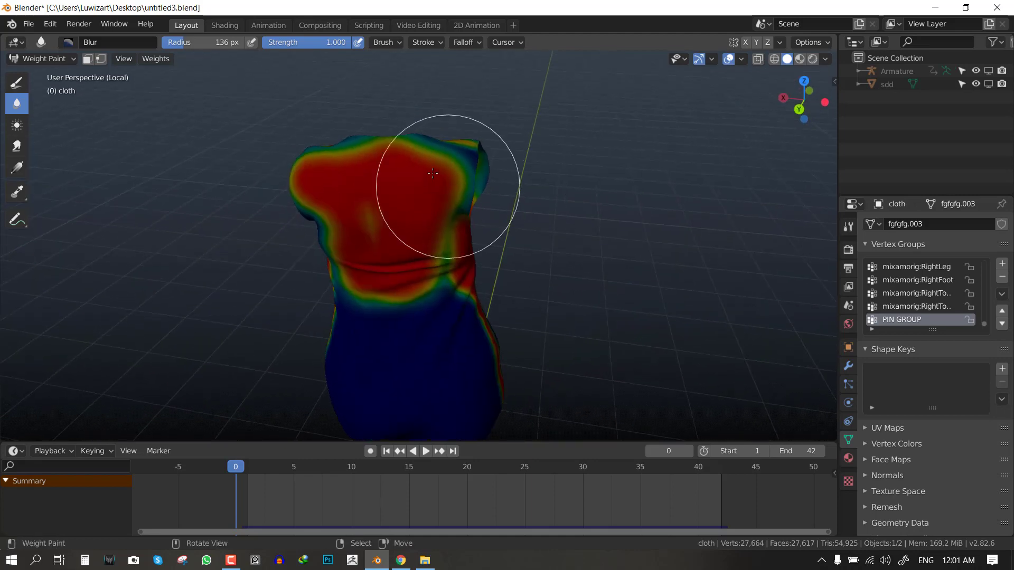
key(ctrl+tab)
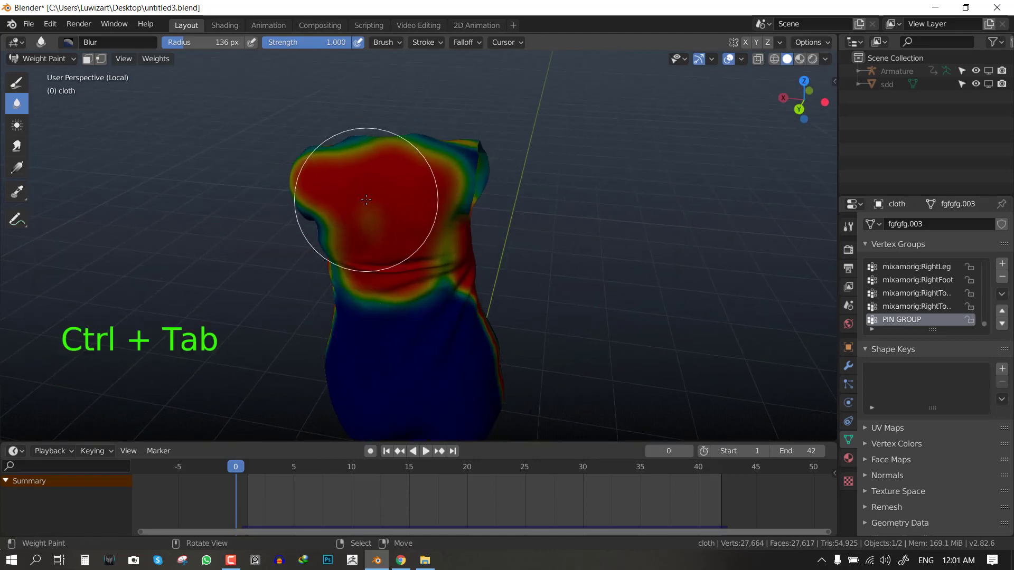
Set the cloth object-collision distance to 0.005 m, turn self collisions off, and save.
key(ctrl+tab)
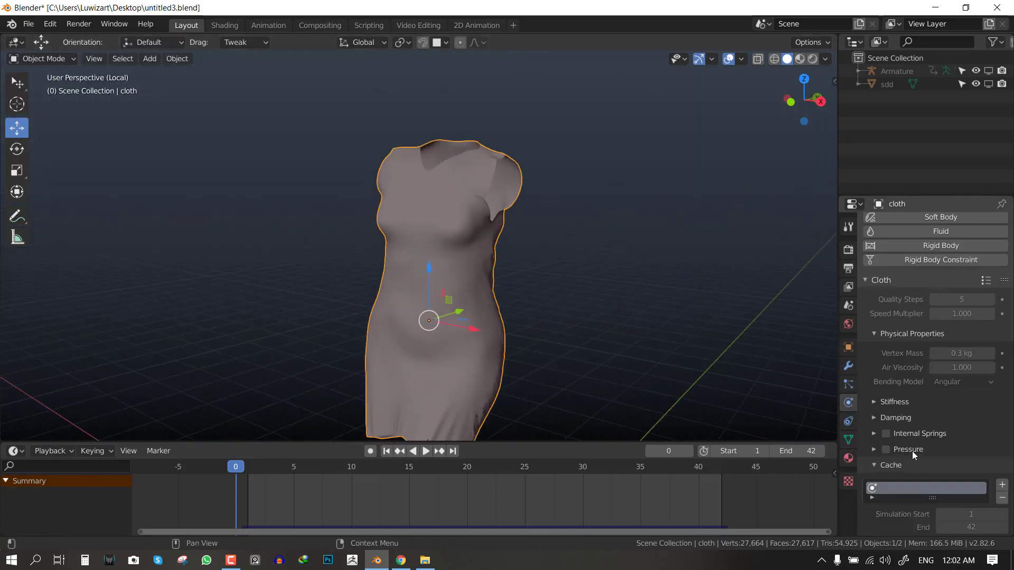
click(890, 464)
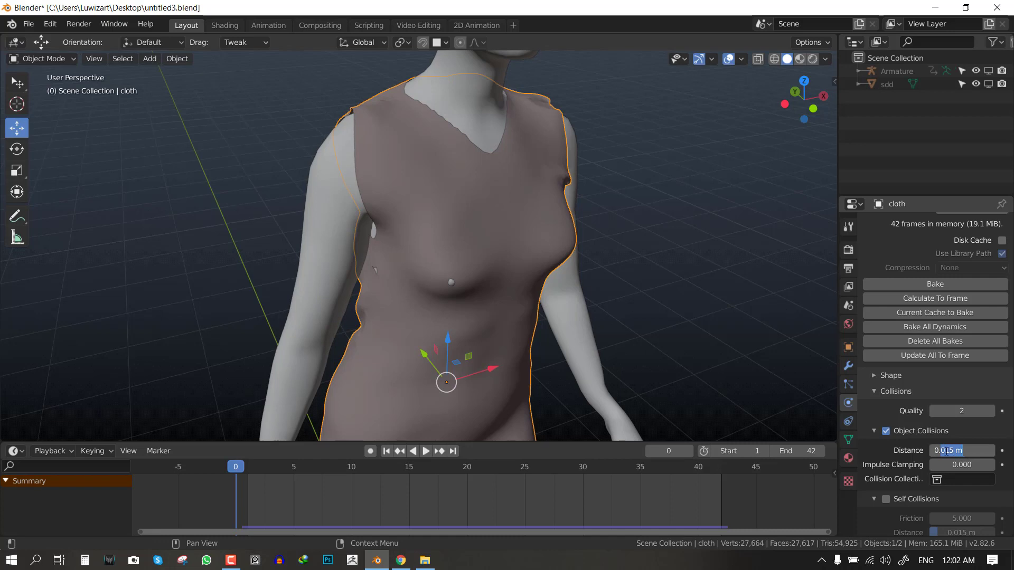
click(960, 451)
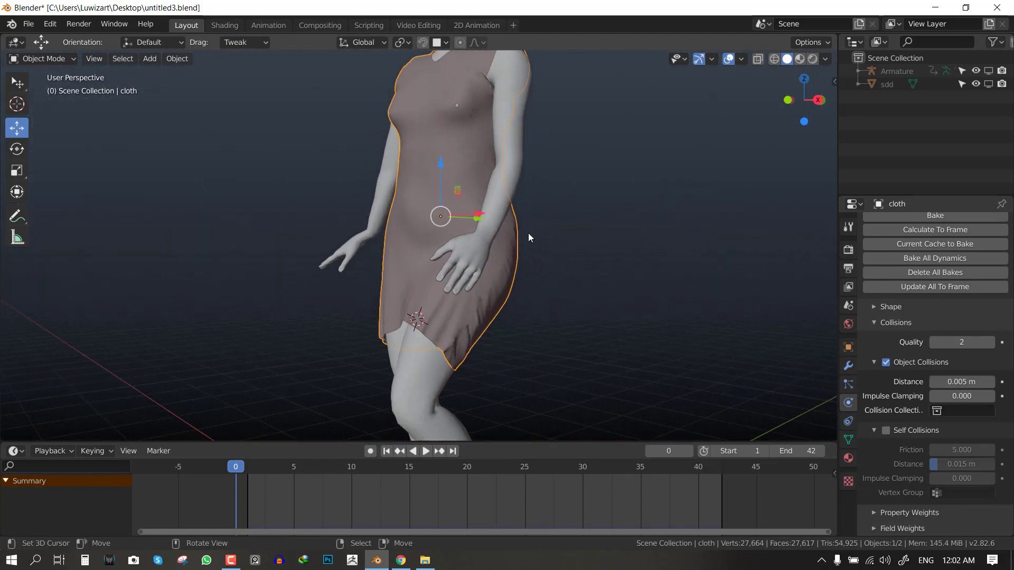
mouse_move(886, 435)
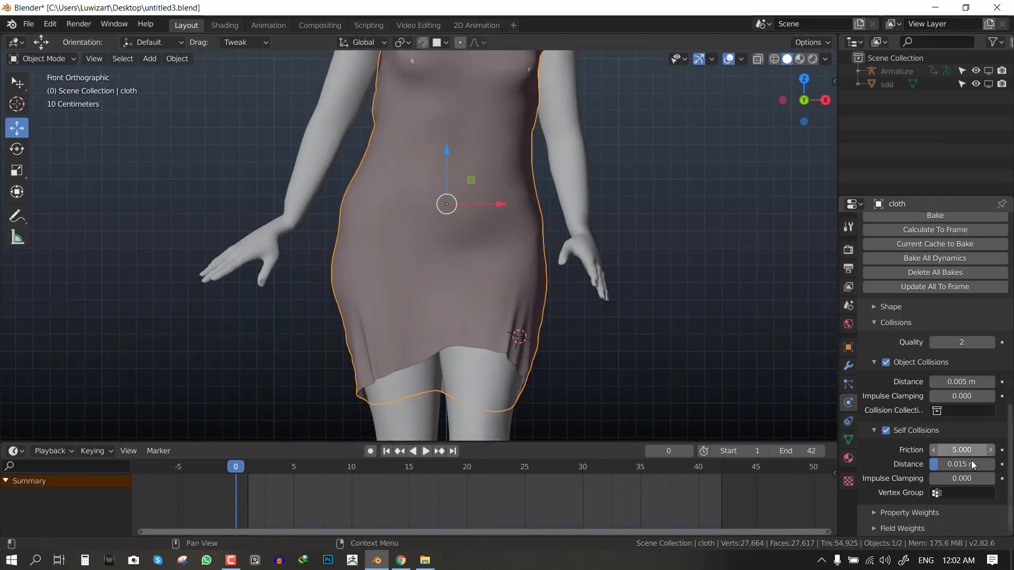
click(961, 463)
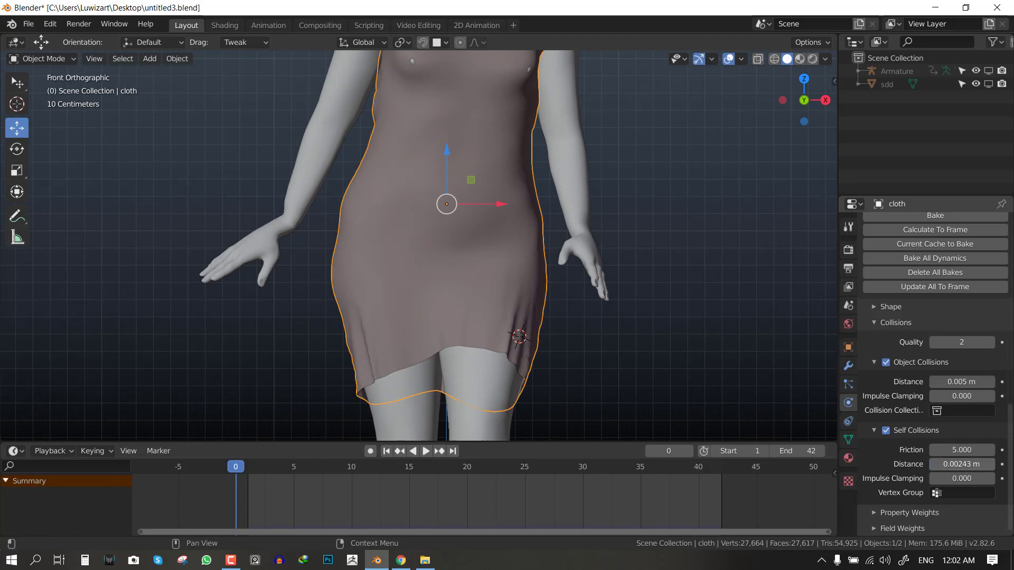
click(960, 465)
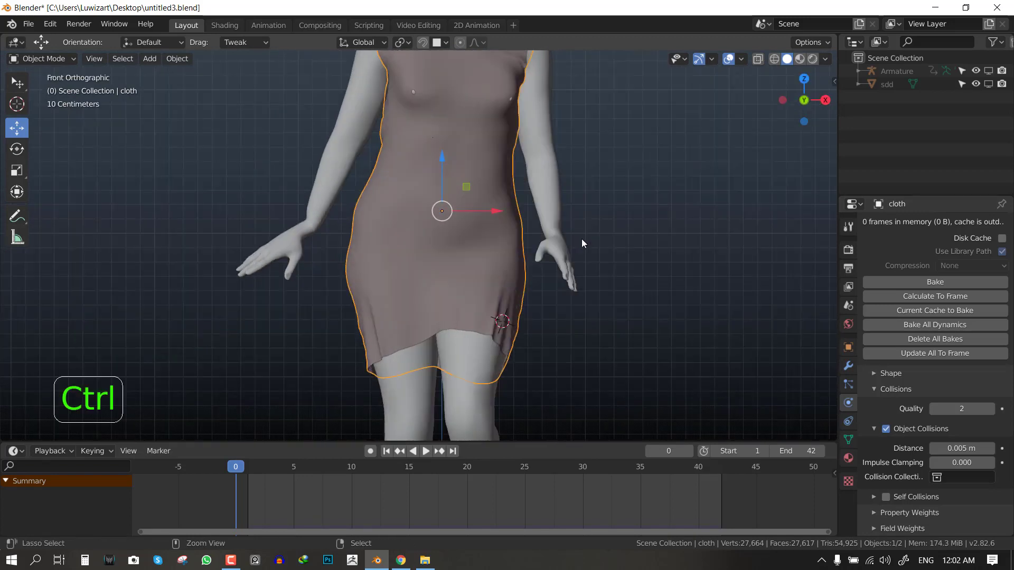
key(ctrl+s)
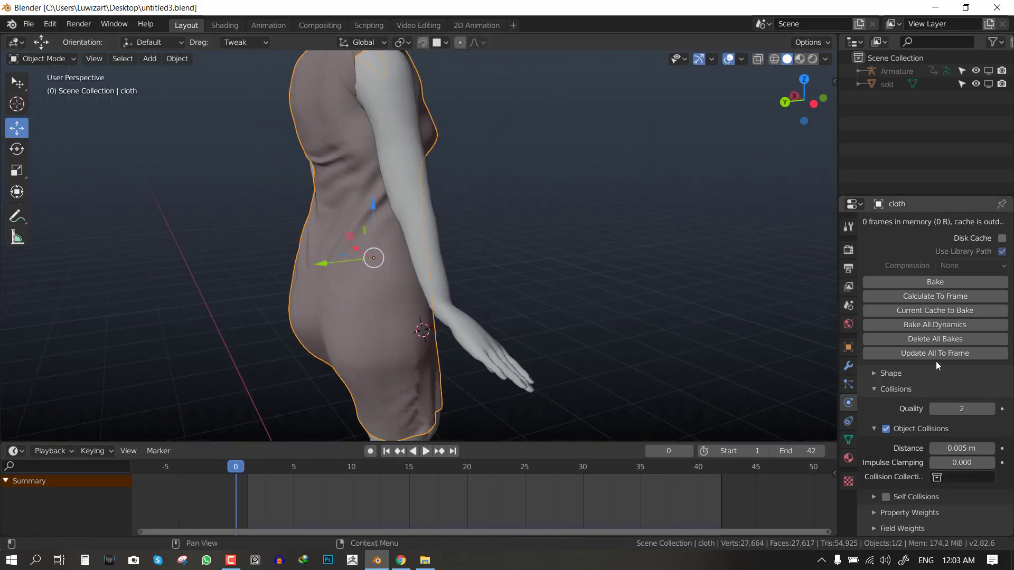
Raise the cloth vertex mass to 3 kg, save the file and re-bake the 42-frame simulation.
scroll(up, 3)
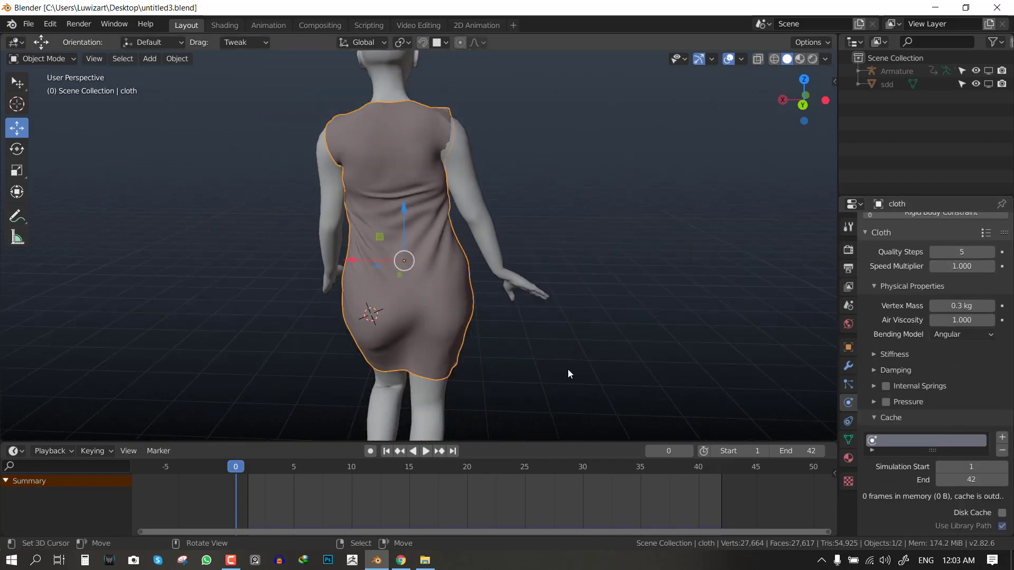
click(424, 451)
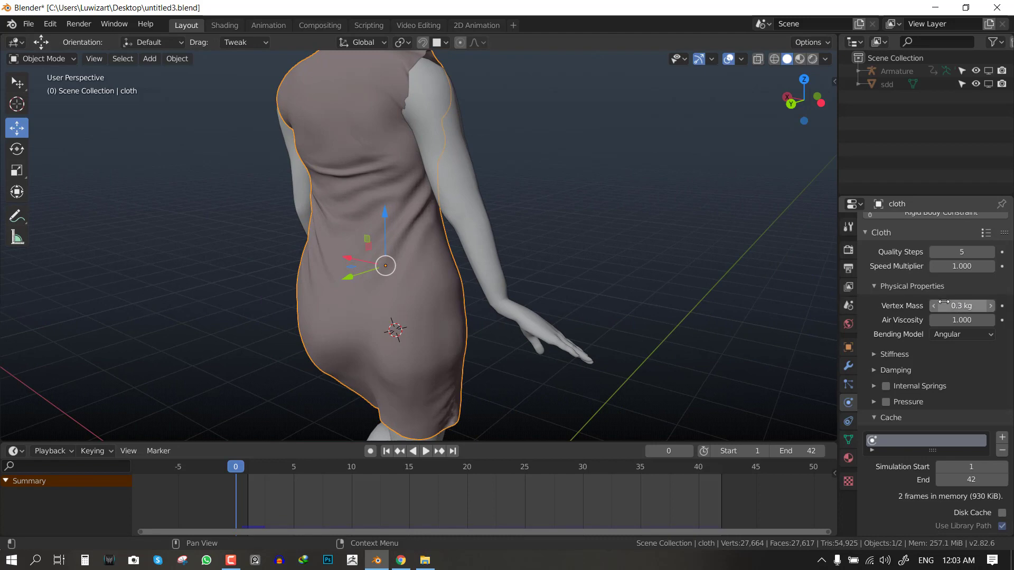
mouse_move(961, 305)
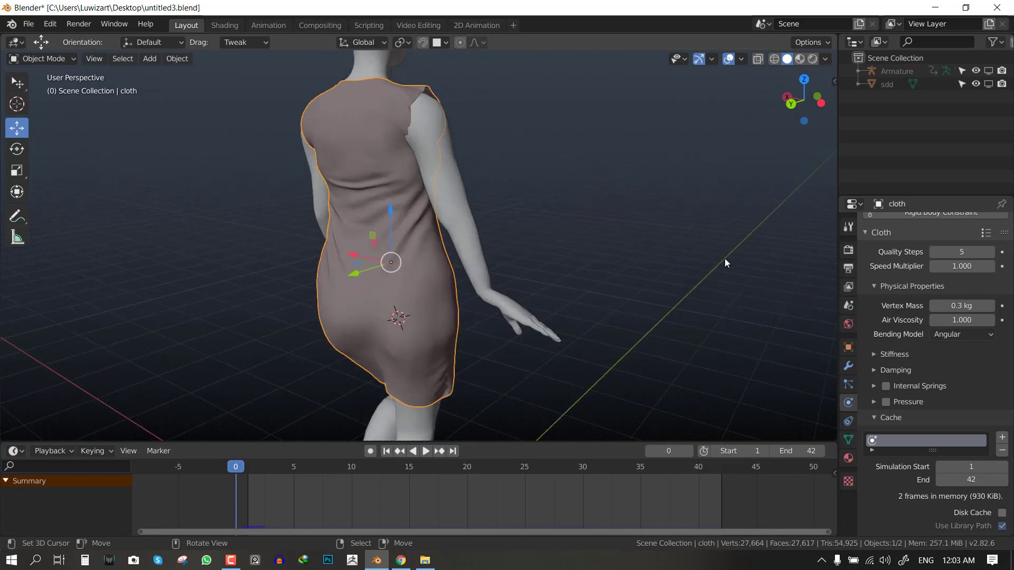
click(960, 305)
text(5)
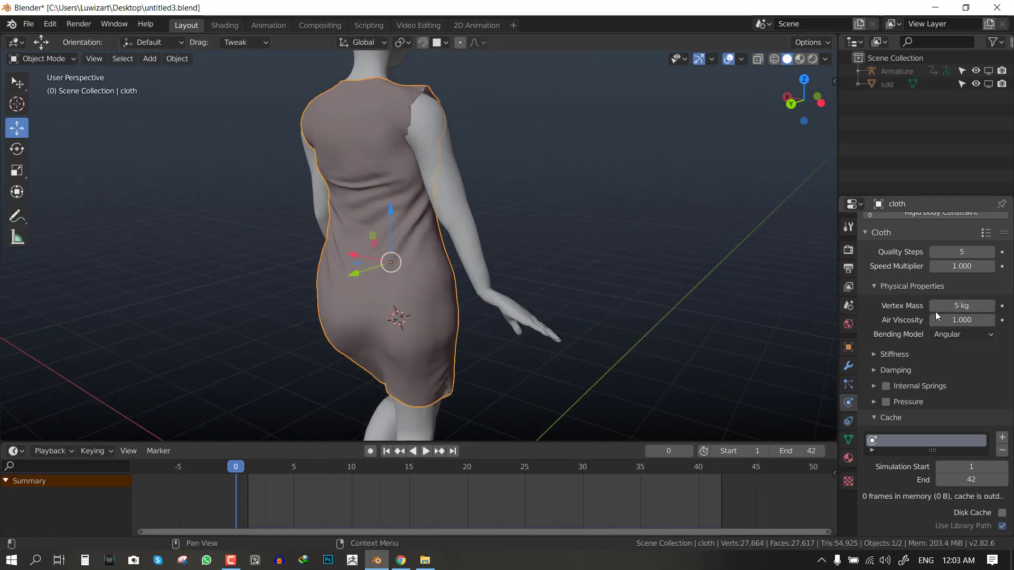
click(961, 305)
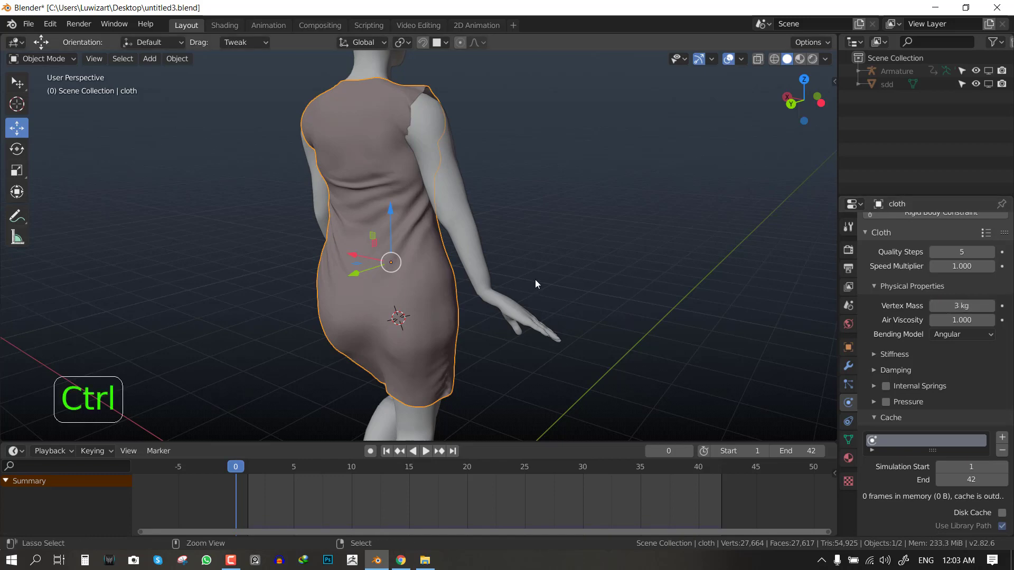
key(ctrl+s)
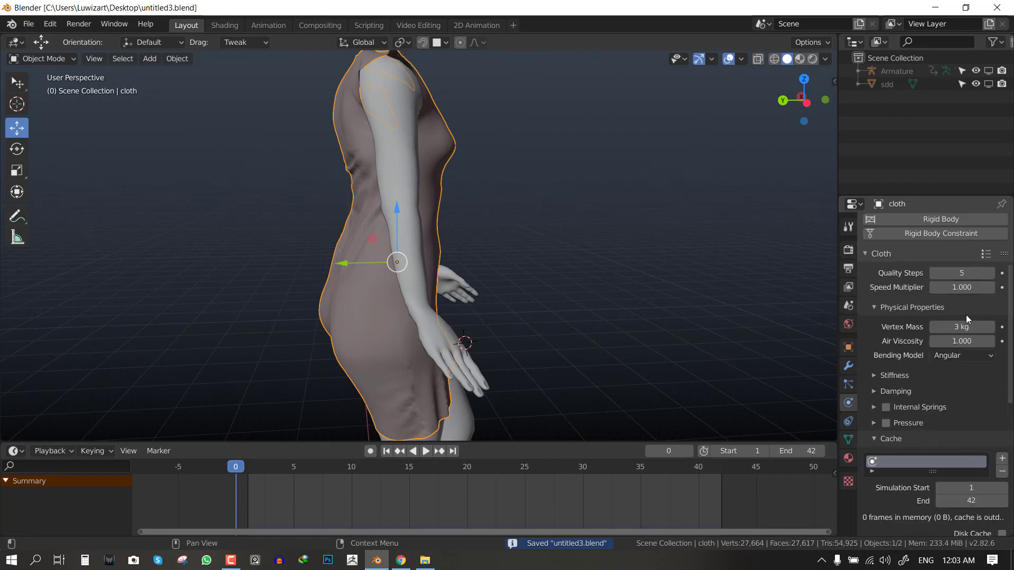
mouse_move(796, 271)
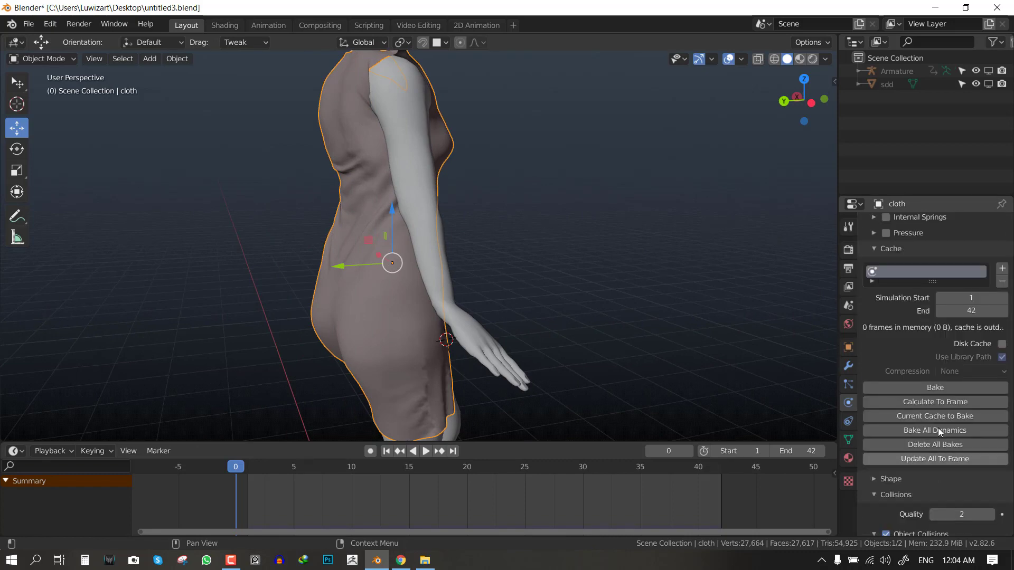
click(933, 416)
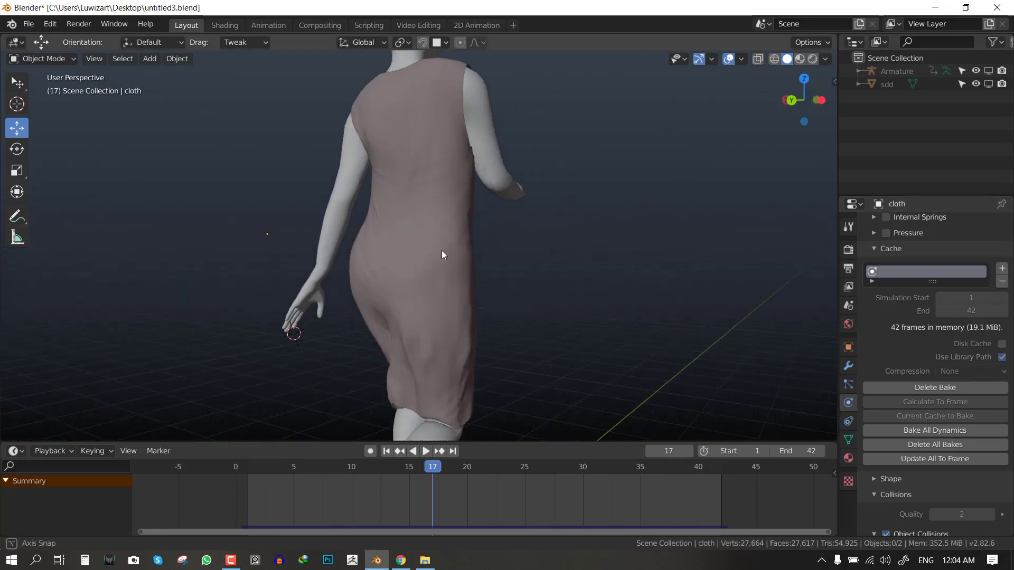
Play back the bake, delete it and raise quality steps to 7.
click(424, 451)
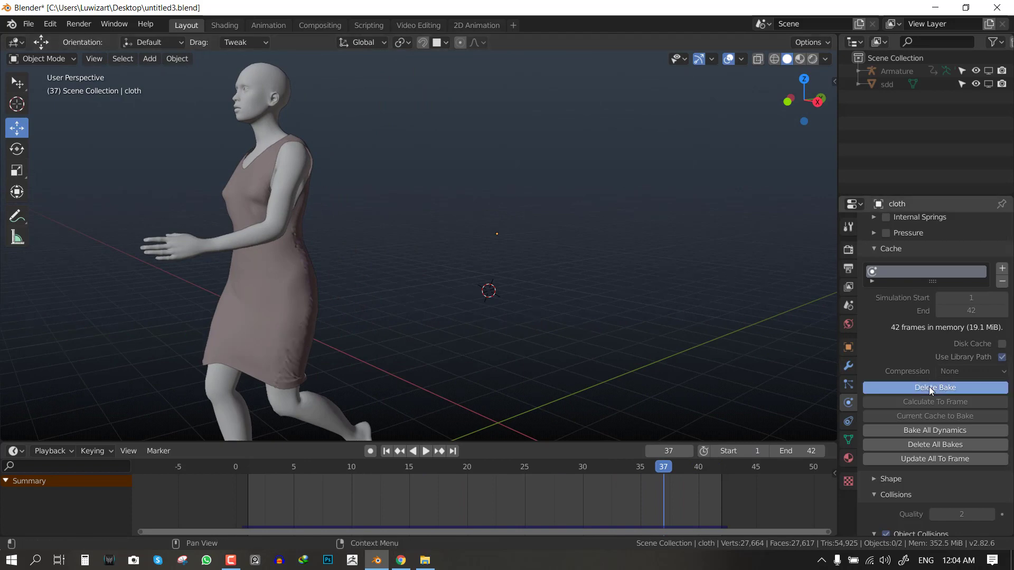
click(933, 388)
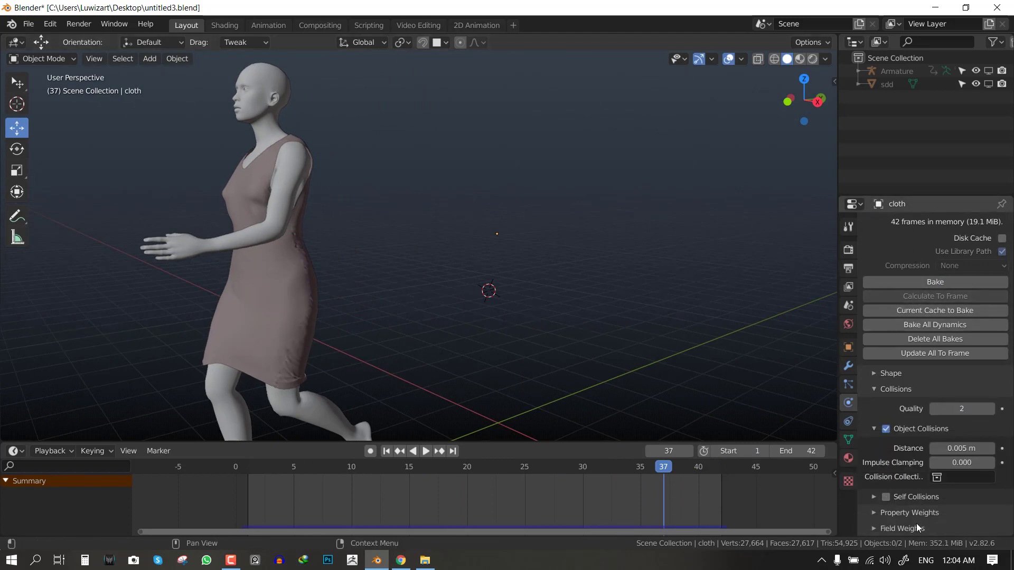
scroll(up, 3)
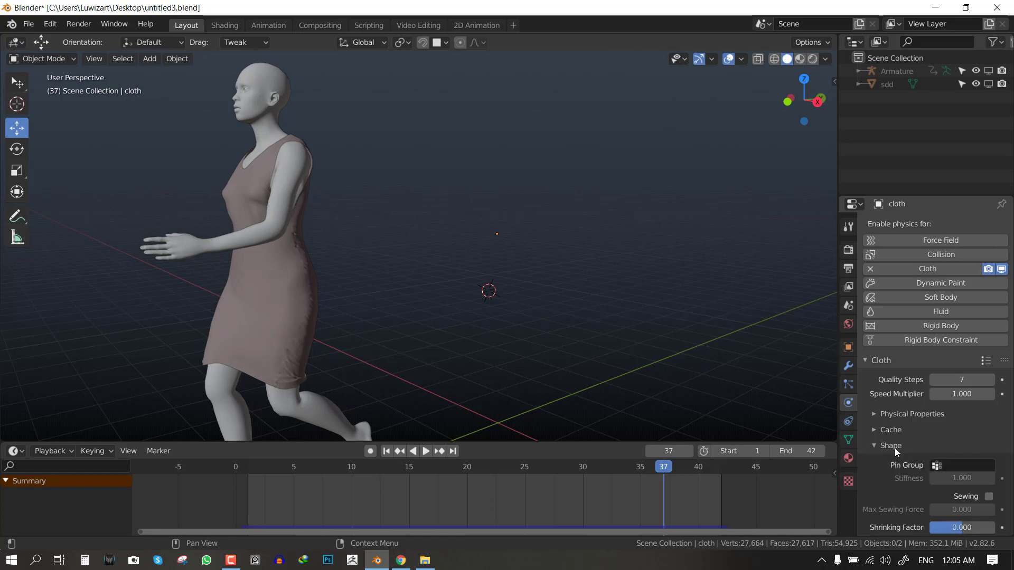
Assign PIN GROUP as the cloth's pin vertex group and save the file.
scroll(down, 3)
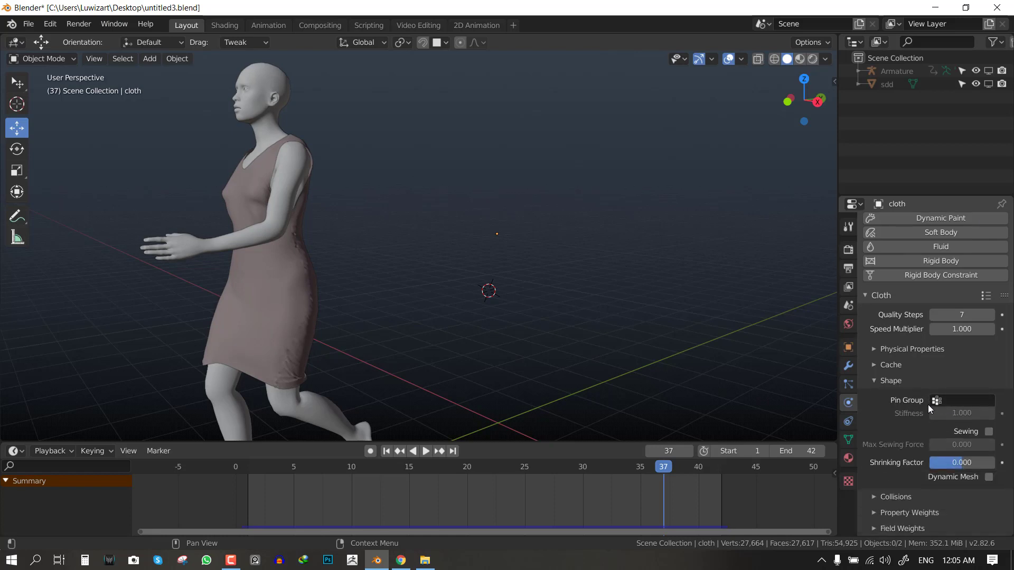
click(963, 399)
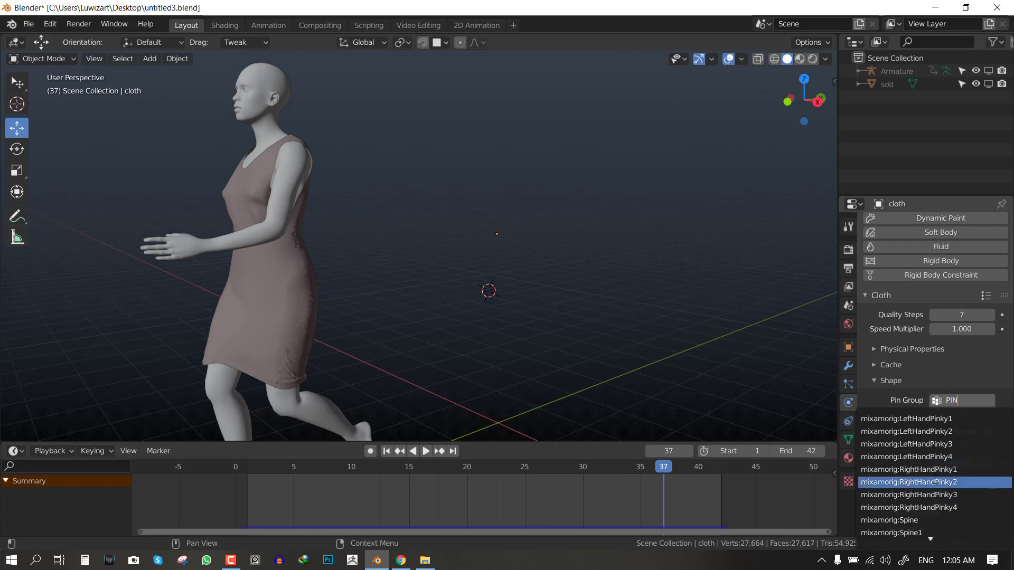
click(909, 482)
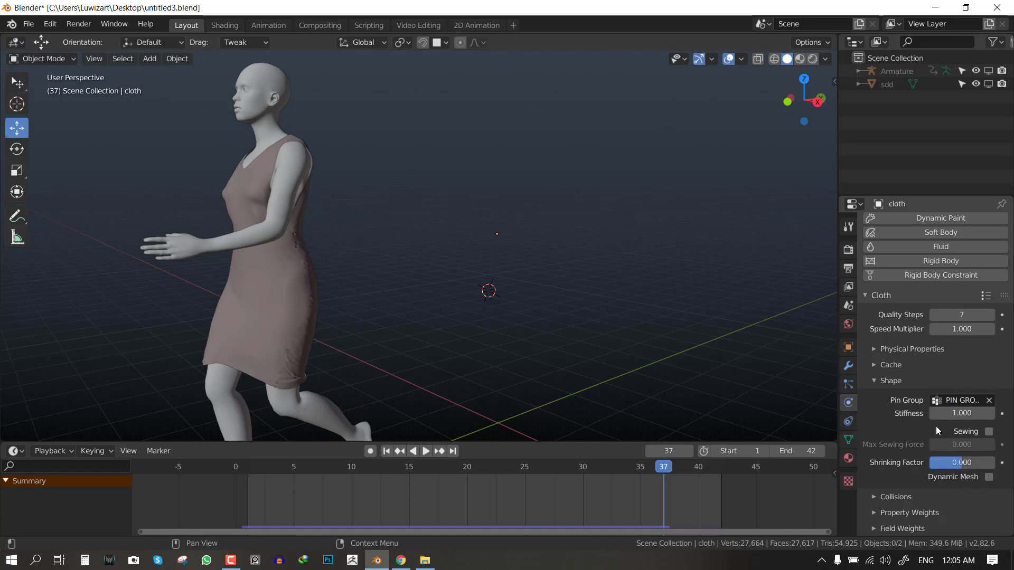
key(ctrl+s)
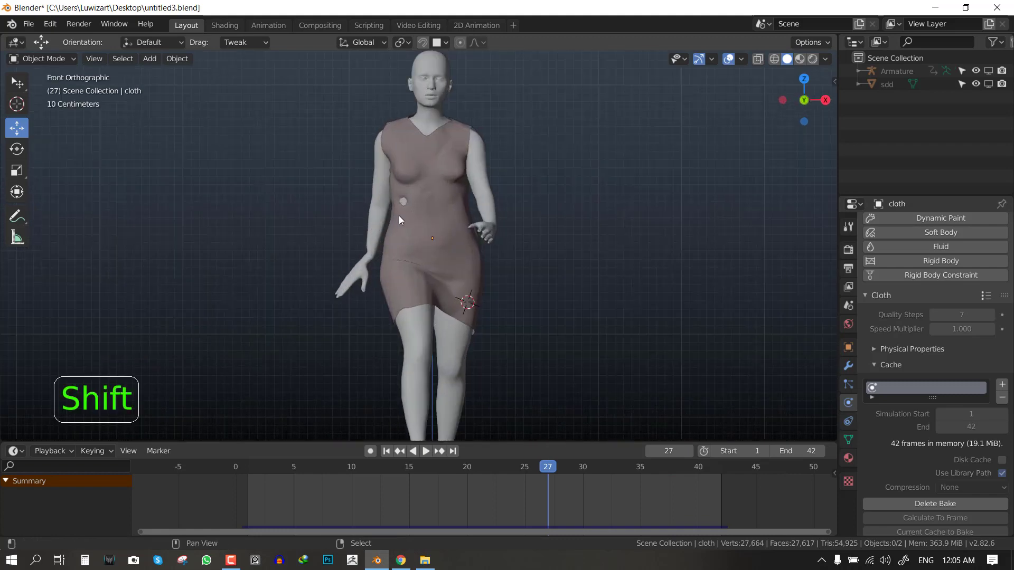
Re-bake and play back, stopping at frame 13 to select the body poking through the dress.
click(424, 451)
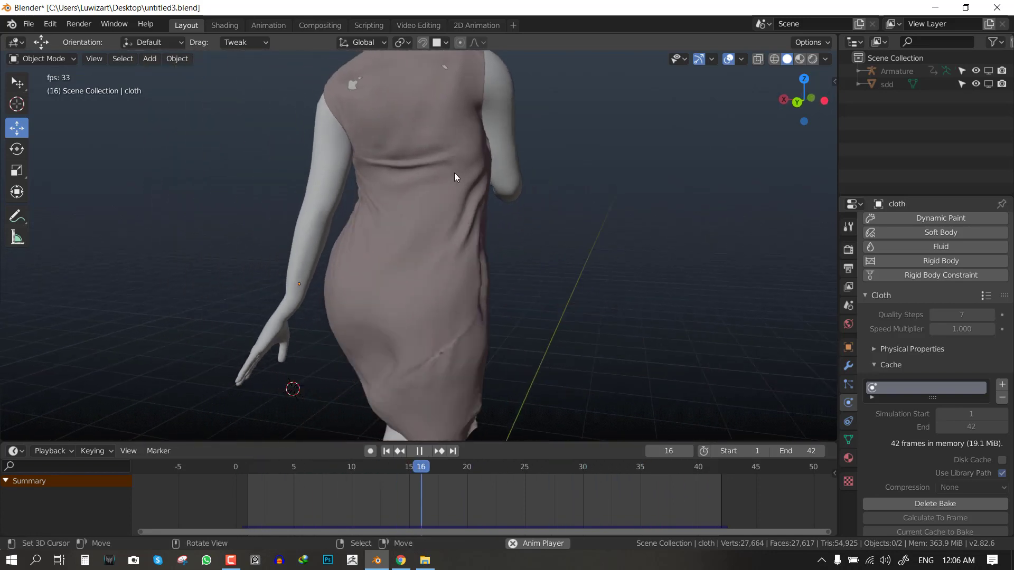
key(shift)
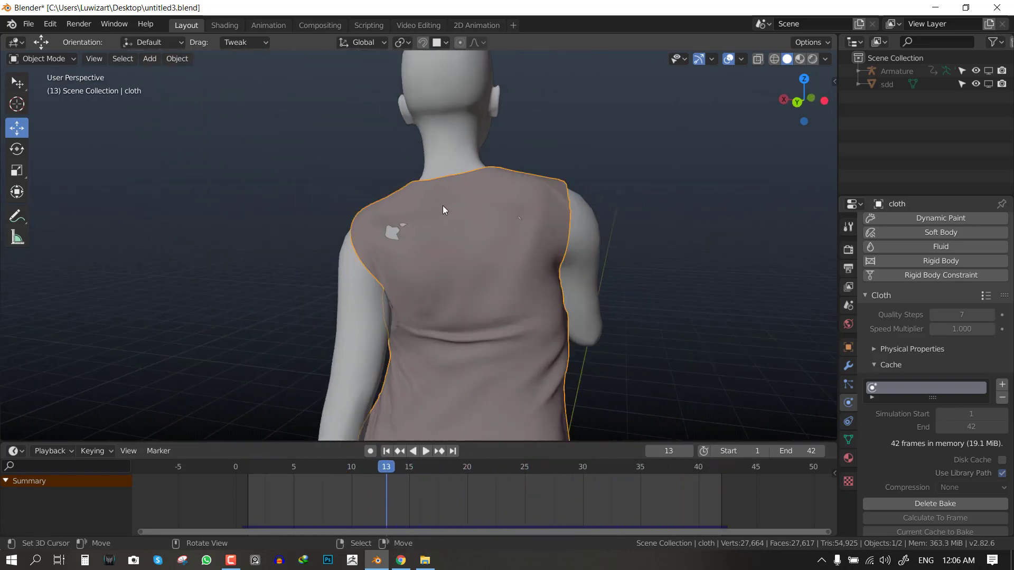
click(39, 58)
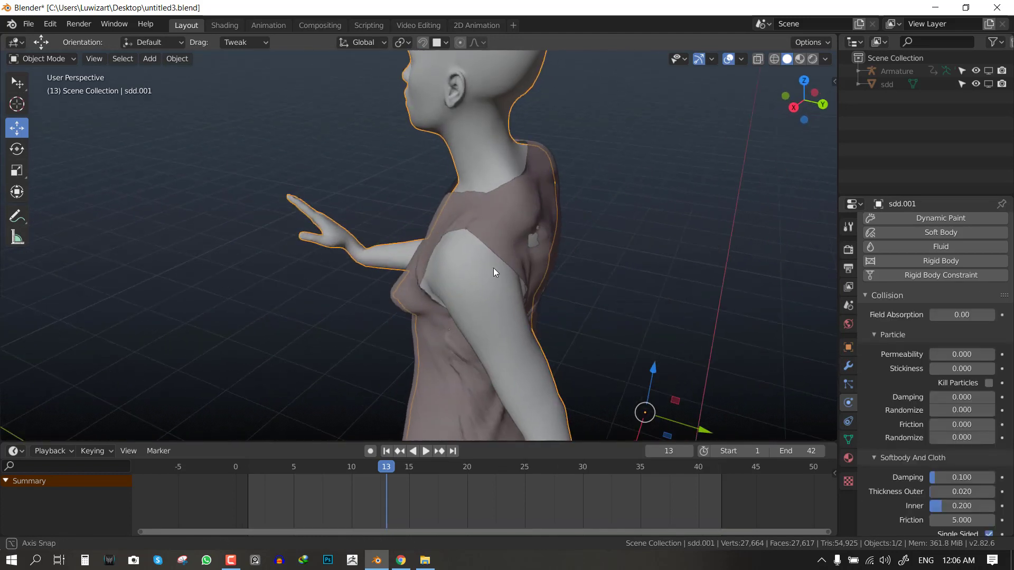
Add Basis and Key 1 shape keys to the body and sculpt the shoulder under the dress with Grab.
key(Tab)
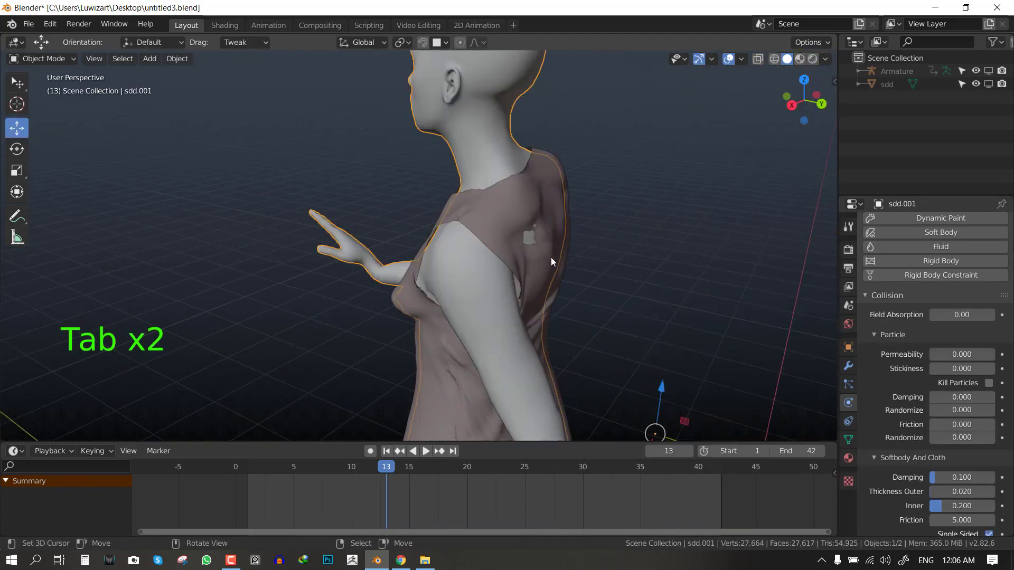
key(Tab)
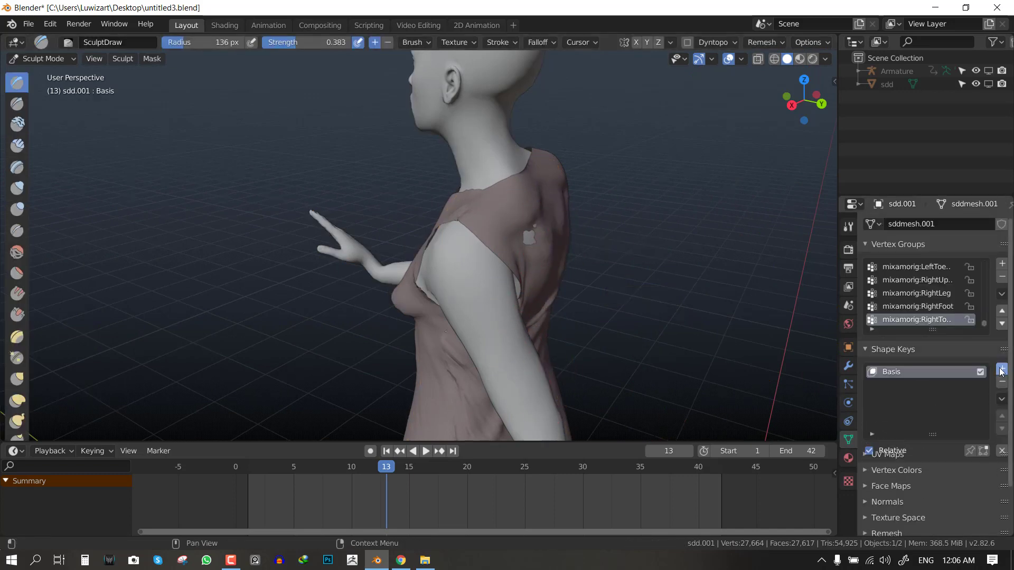
click(1000, 371)
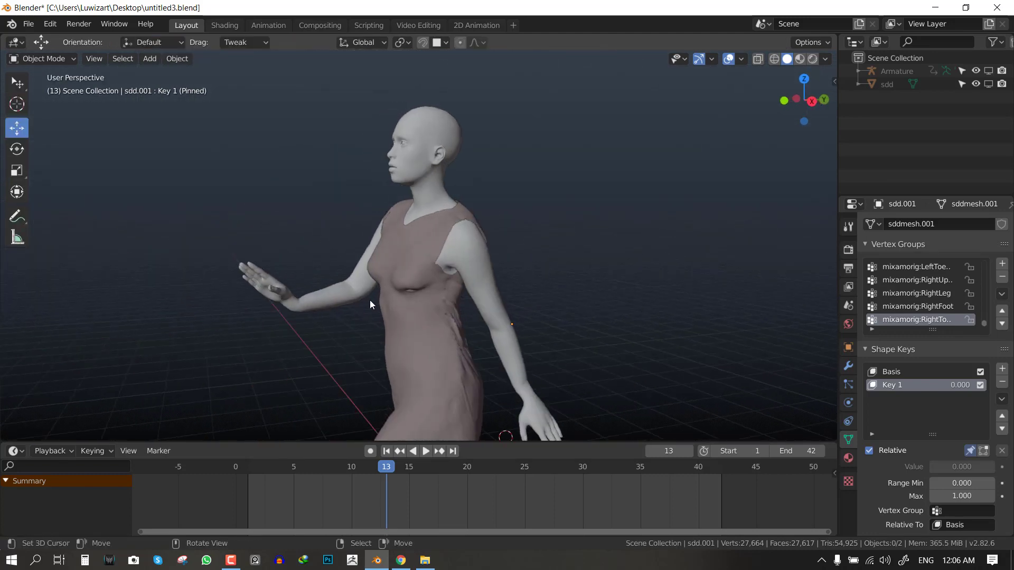
click(43, 58)
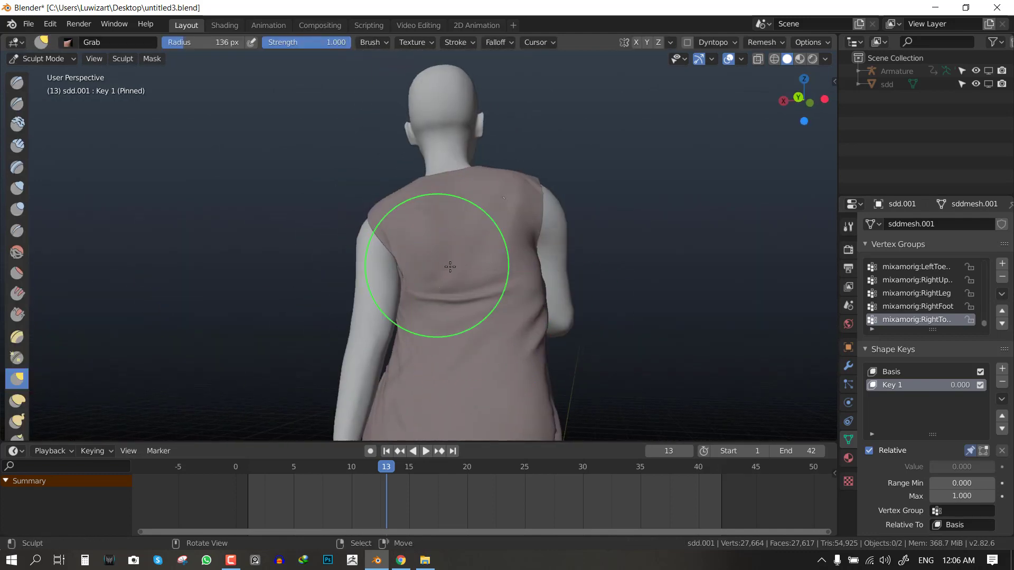
key(ctrl+Tab)
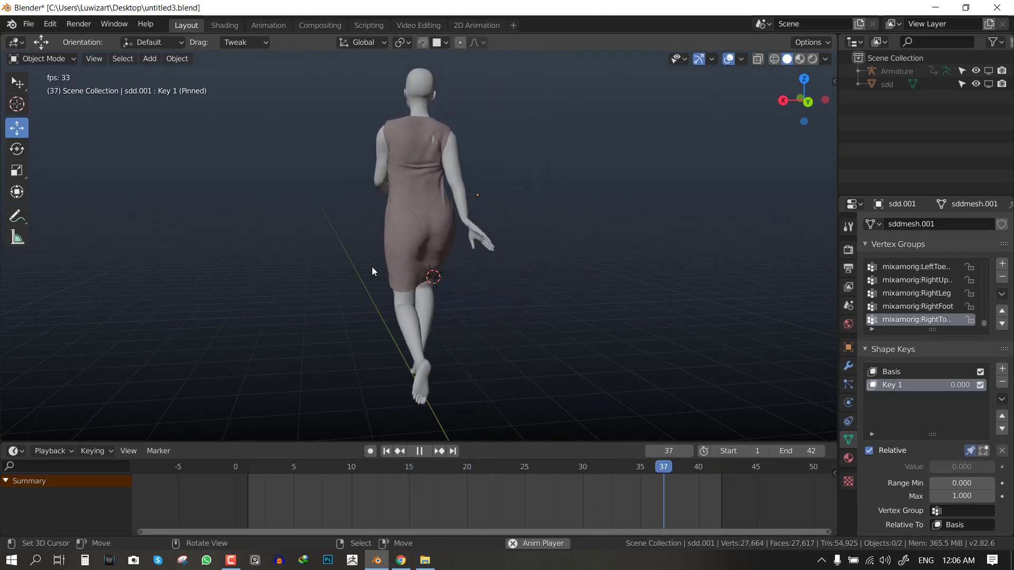
click(362, 466)
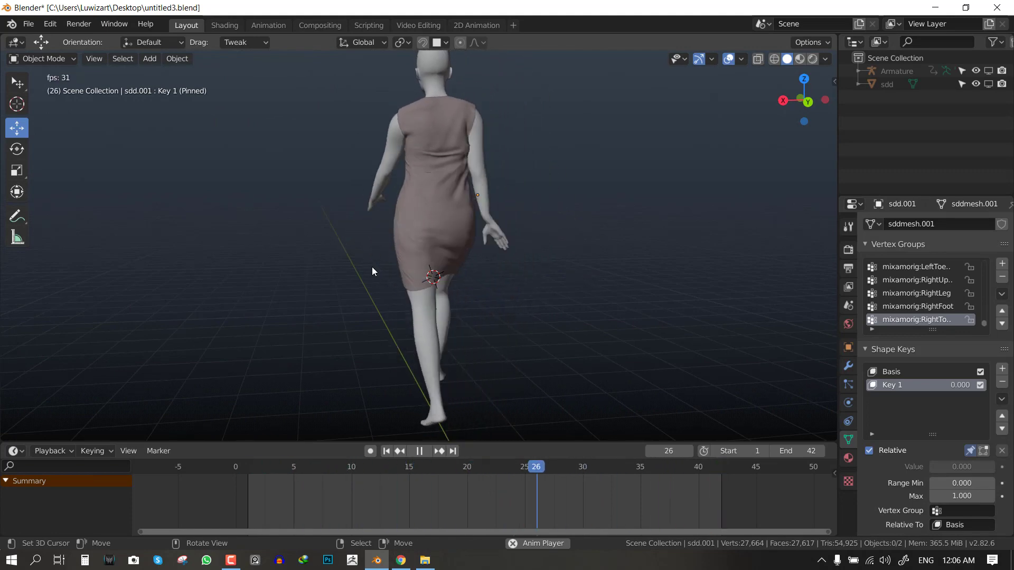
click(419, 450)
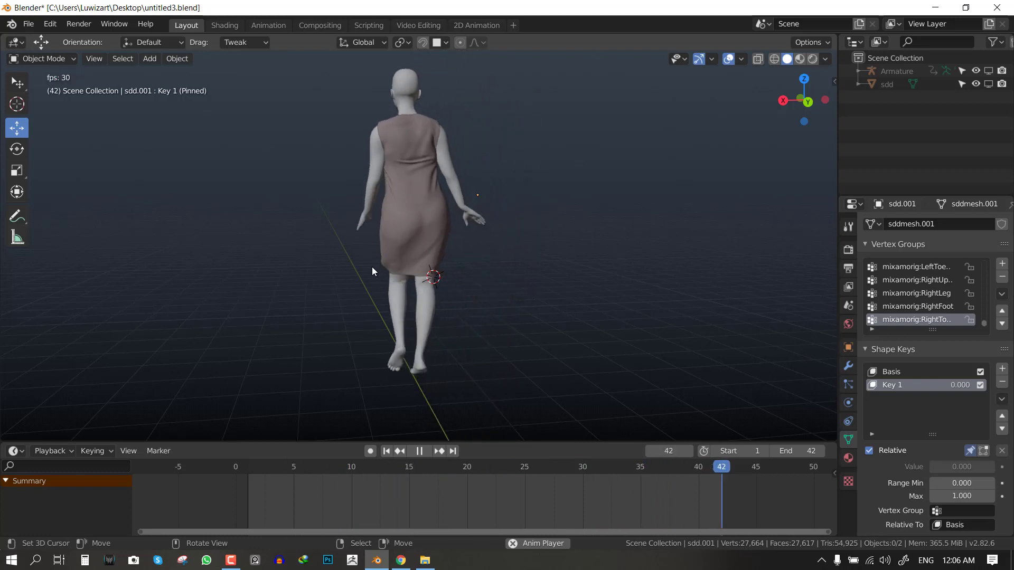
click(418, 451)
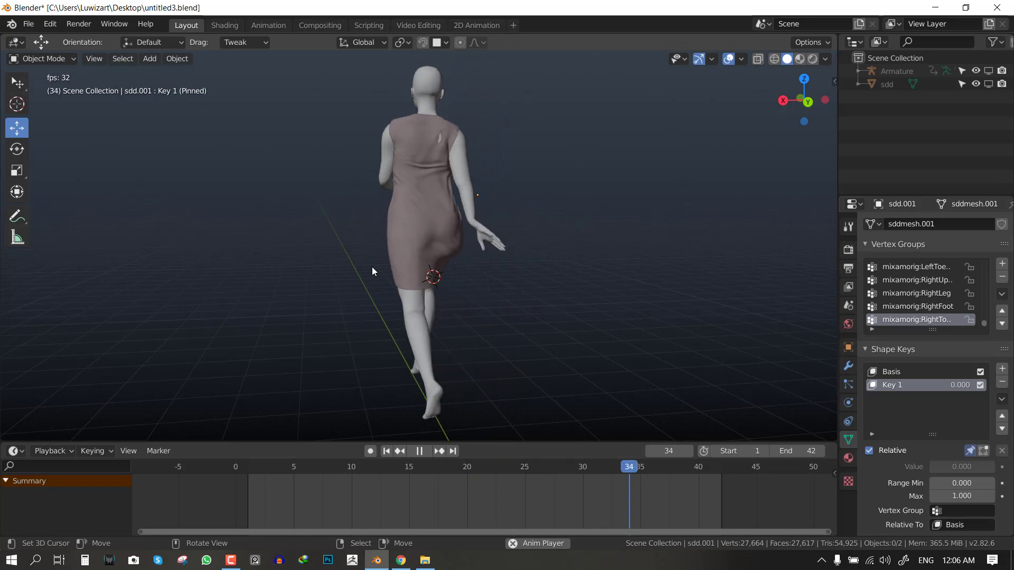
click(329, 466)
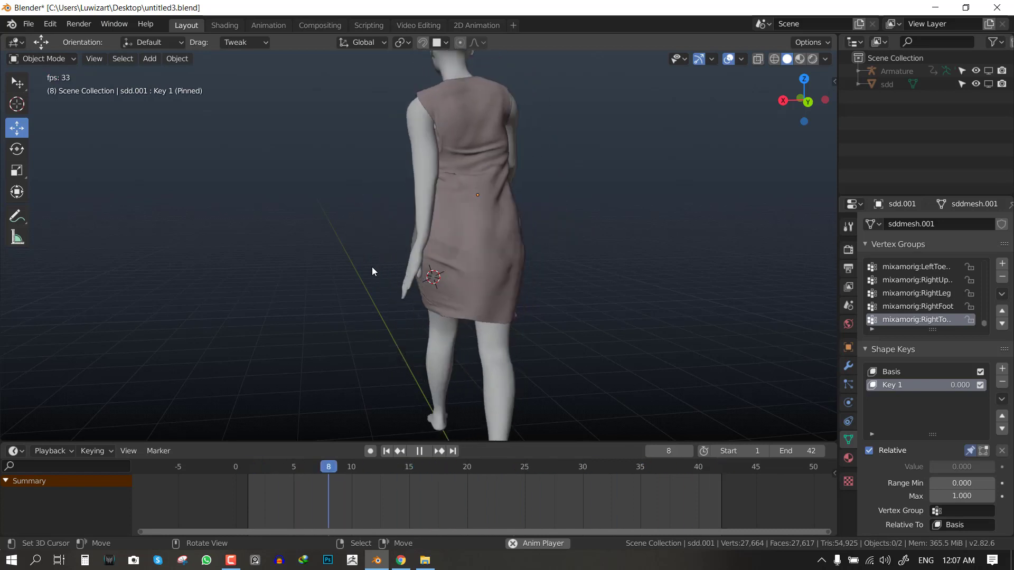
click(419, 450)
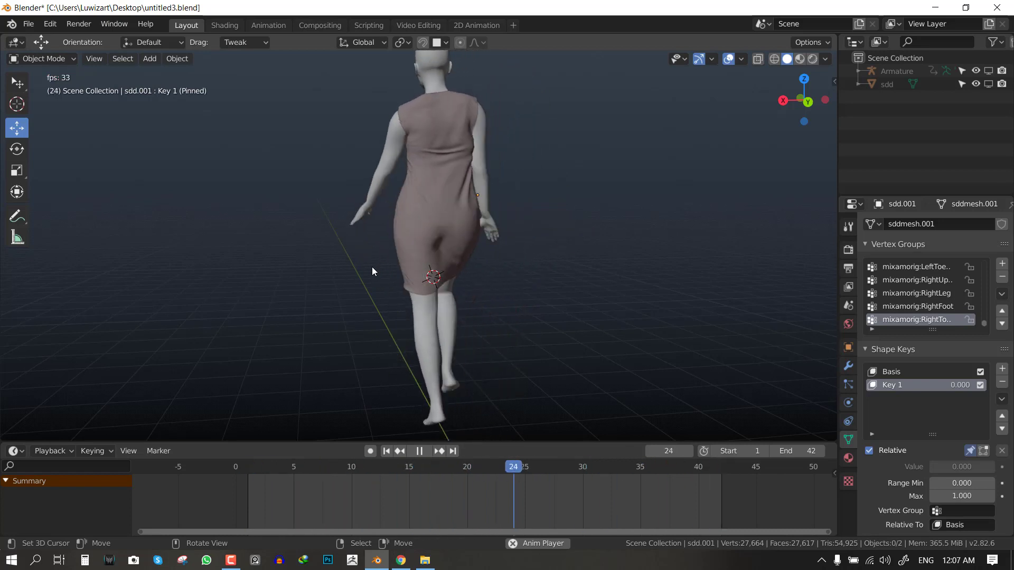